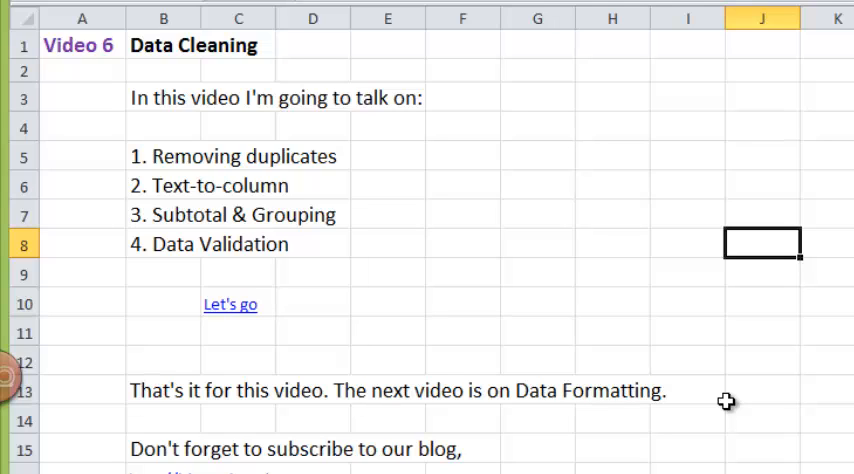
{"action": "mouse_move", "coordinate": [614, 379]}
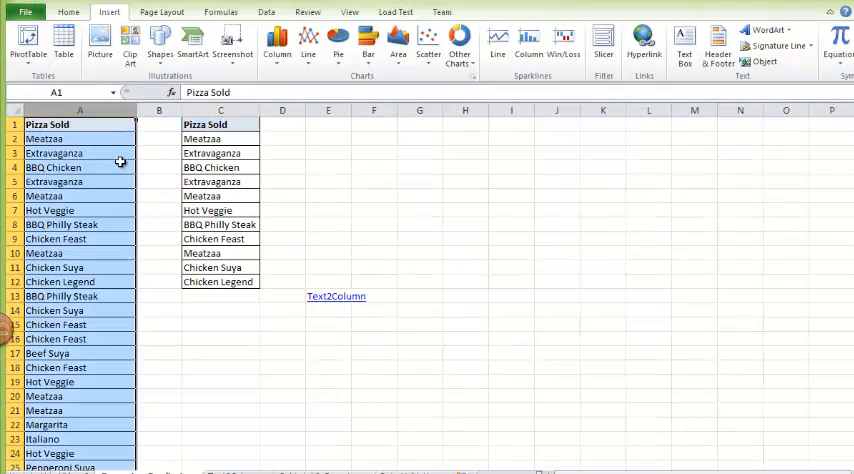
{"action": "mouse_move", "coordinate": [112, 238]}
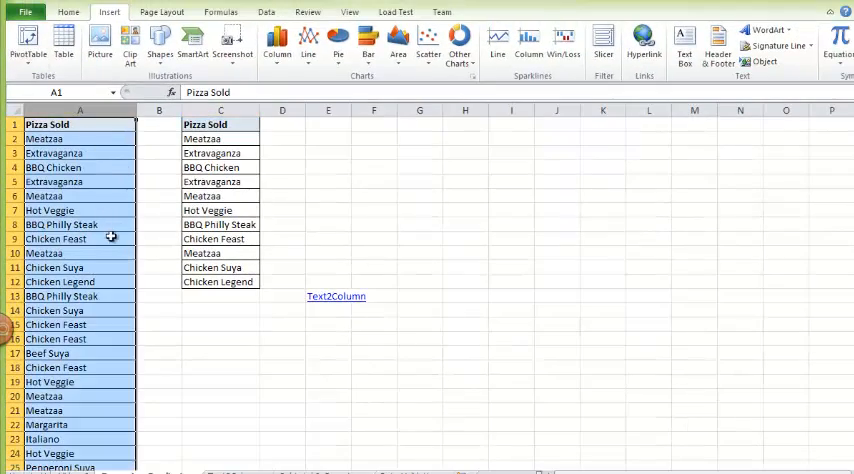
- Highlight duplicate pizza names in C1:C12 with Light Red Fill using a Duplicate Values rule
{"action": "scroll", "scroll_direction": "down", "scroll_amount": 3}
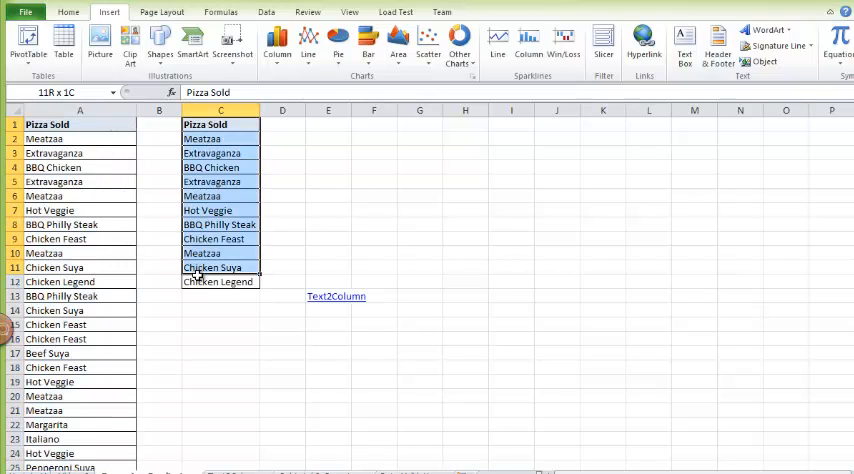
{"action": "left_click", "coordinate": [219, 124]}
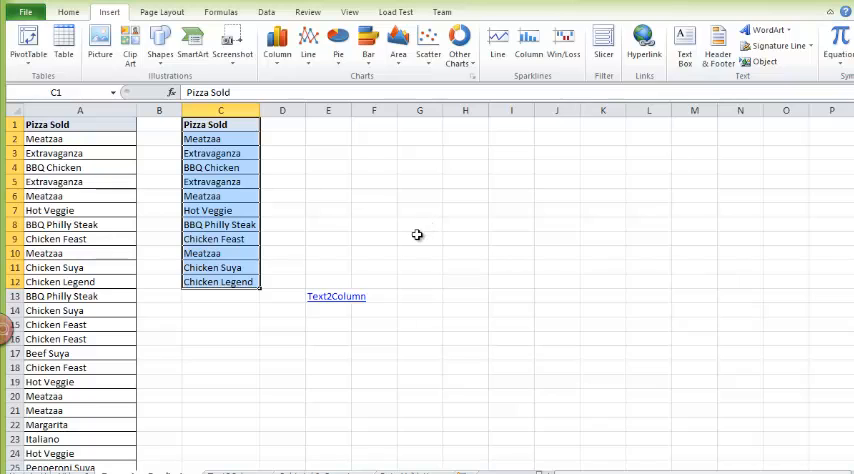
{"action": "left_click", "coordinate": [68, 11]}
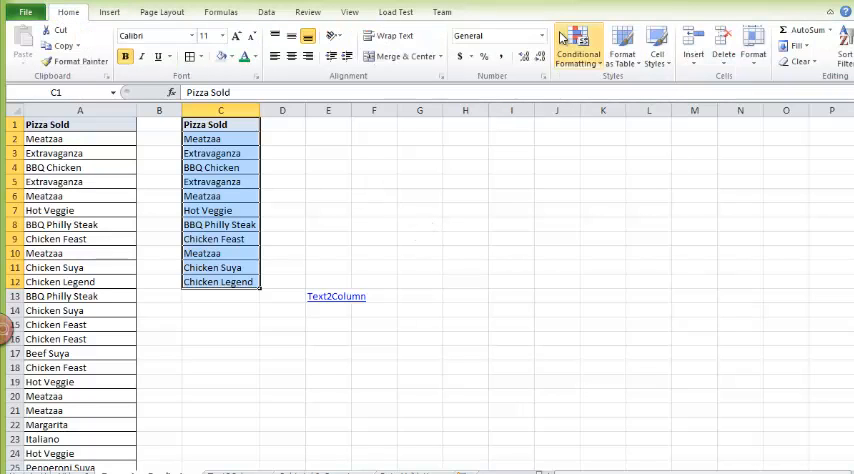
{"action": "left_click", "coordinate": [578, 45]}
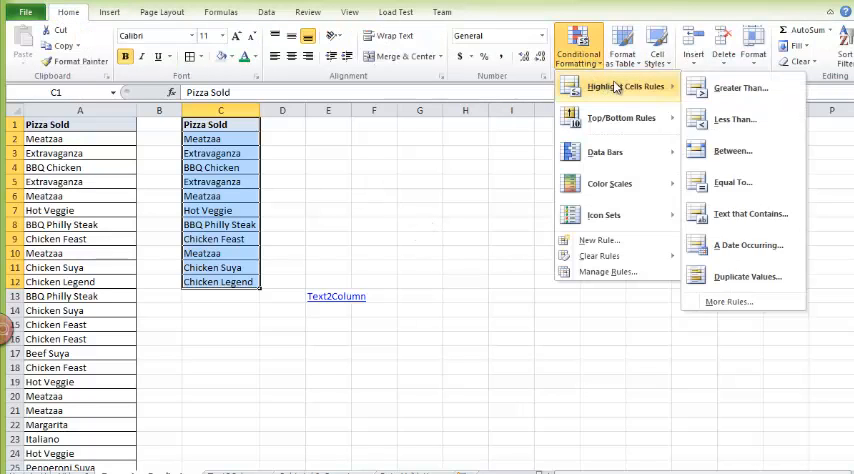
{"action": "mouse_move", "coordinate": [747, 276]}
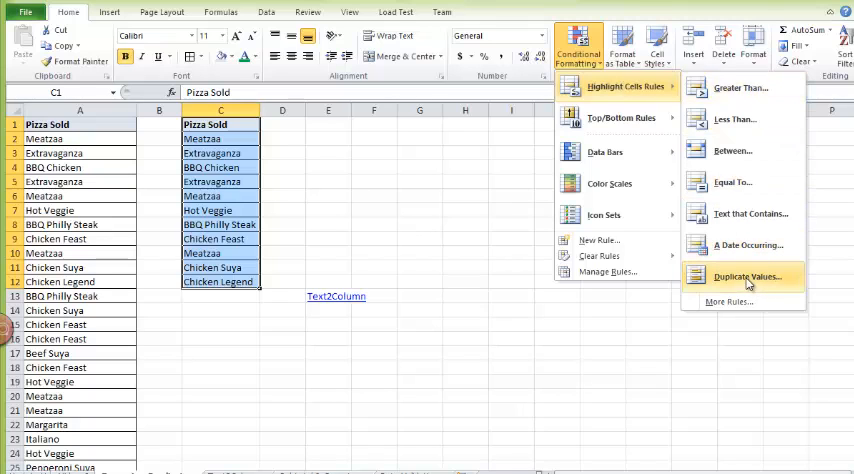
{"action": "left_click", "coordinate": [738, 276]}
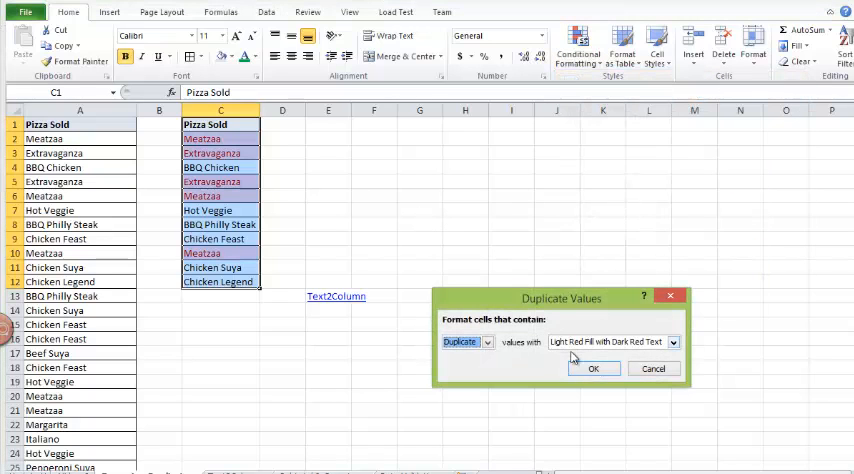
- Inspect the highlighted duplicates, the two Meatzaa entries and Extravaganza
{"action": "left_click", "coordinate": [593, 368]}
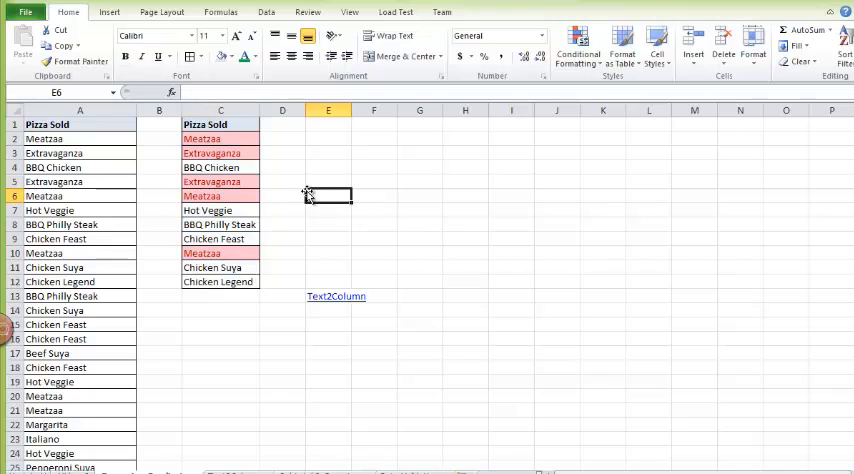
{"action": "left_click", "coordinate": [220, 138]}
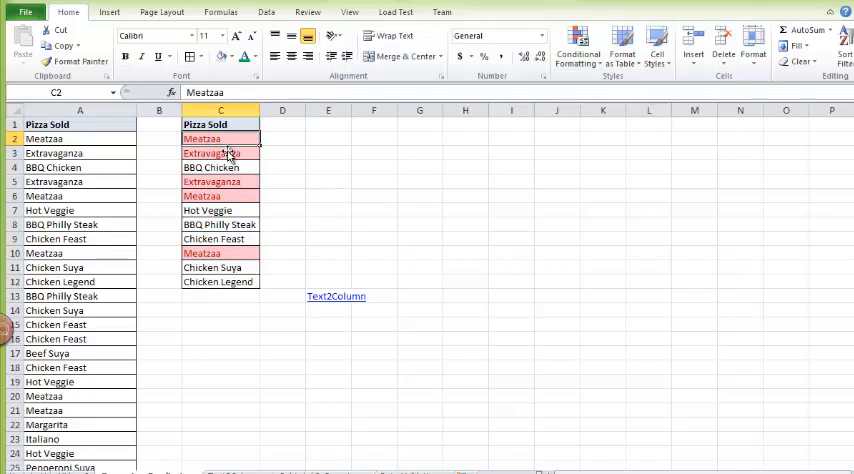
{"action": "left_click", "coordinate": [220, 253]}
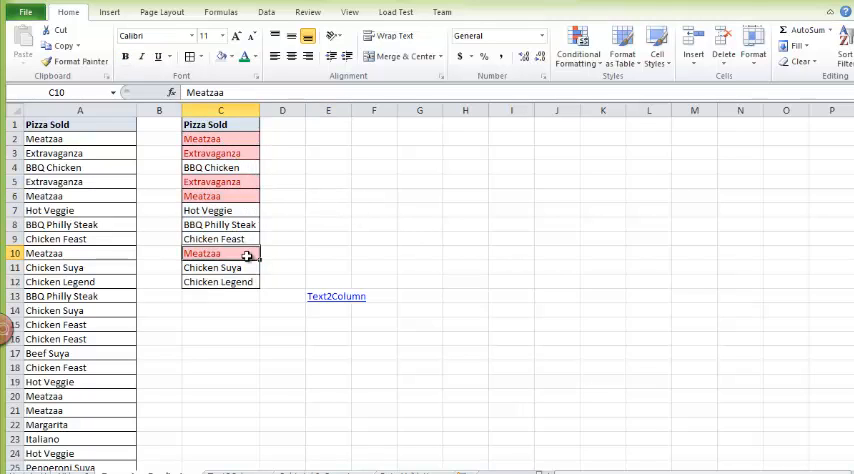
{"action": "left_click", "coordinate": [220, 182]}
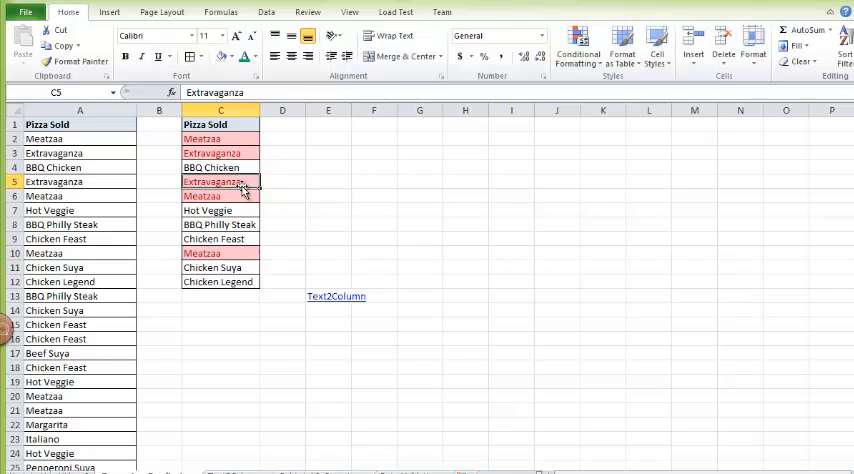
{"action": "left_click", "coordinate": [328, 182]}
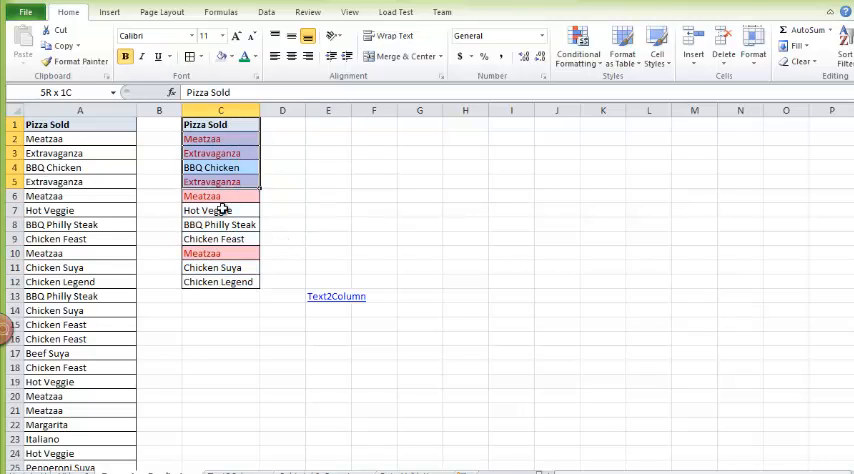
- Remove duplicates from C1:C12 with headers kept, leaving eight unique pizza names
{"action": "left_click", "coordinate": [220, 124]}
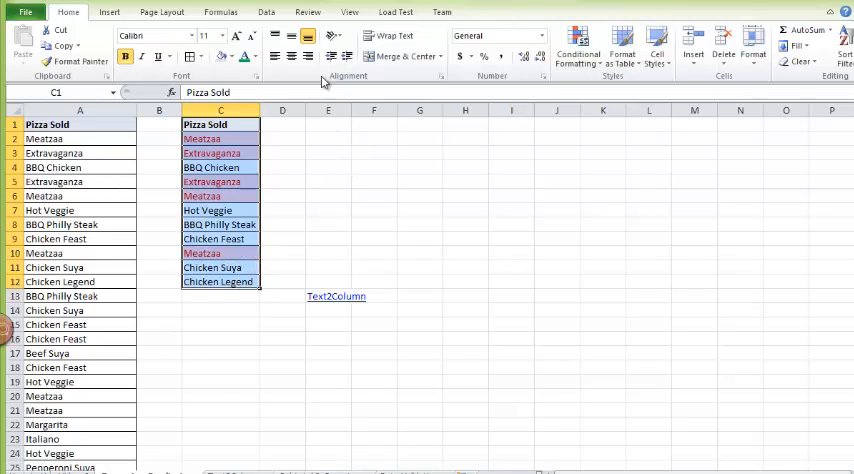
{"action": "left_click", "coordinate": [266, 11]}
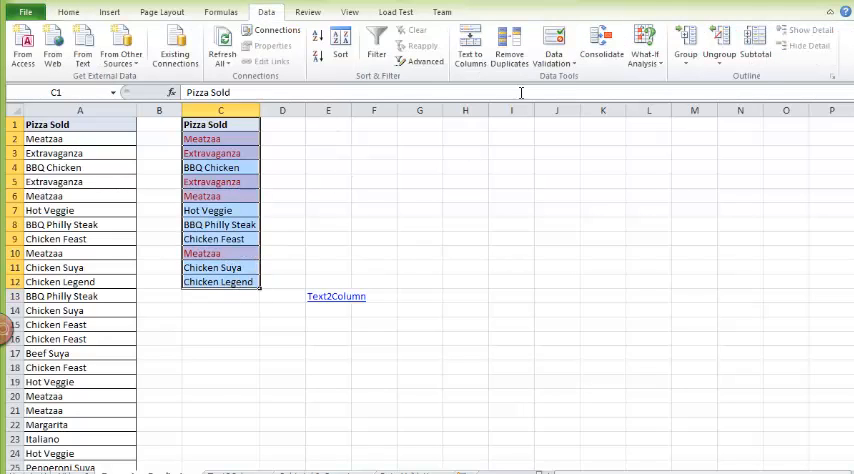
{"action": "left_click", "coordinate": [510, 45]}
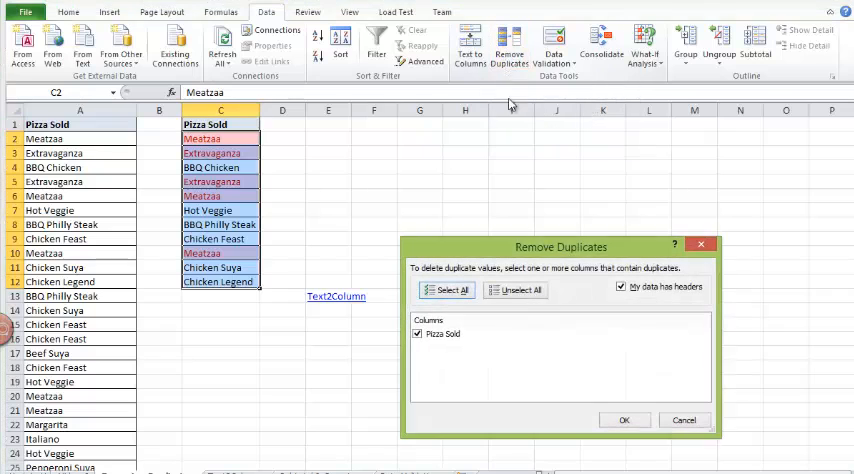
{"action": "left_click", "coordinate": [624, 419]}
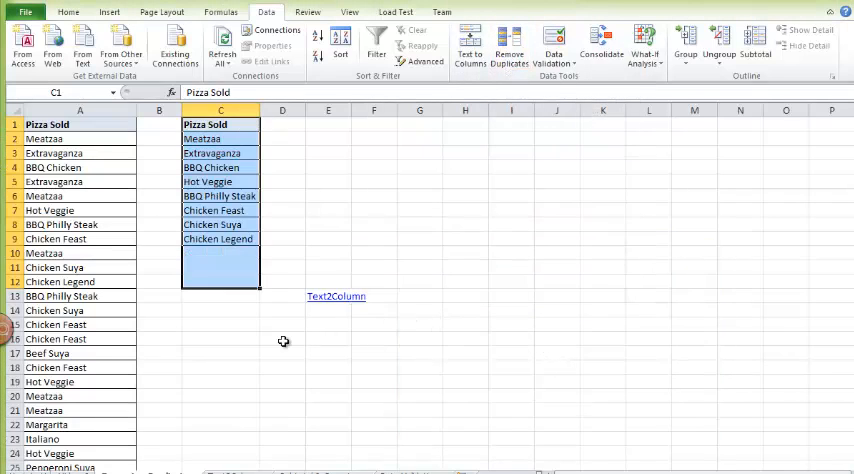
{"action": "left_click", "coordinate": [282, 338]}
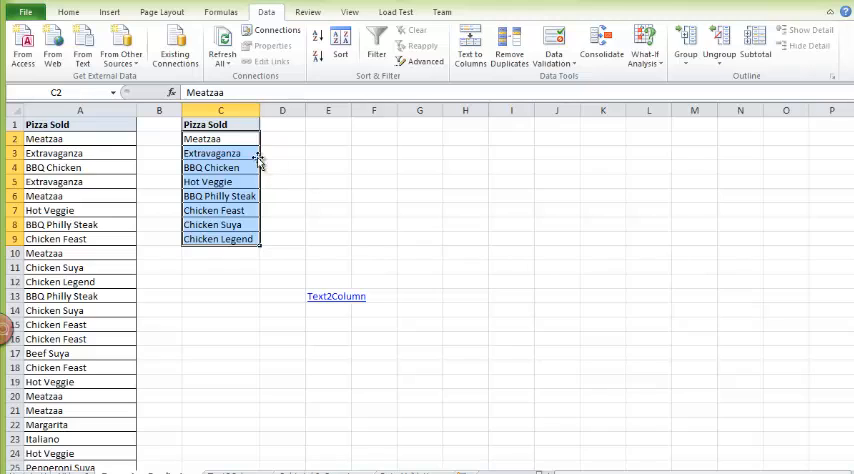
{"action": "mouse_move", "coordinate": [309, 197]}
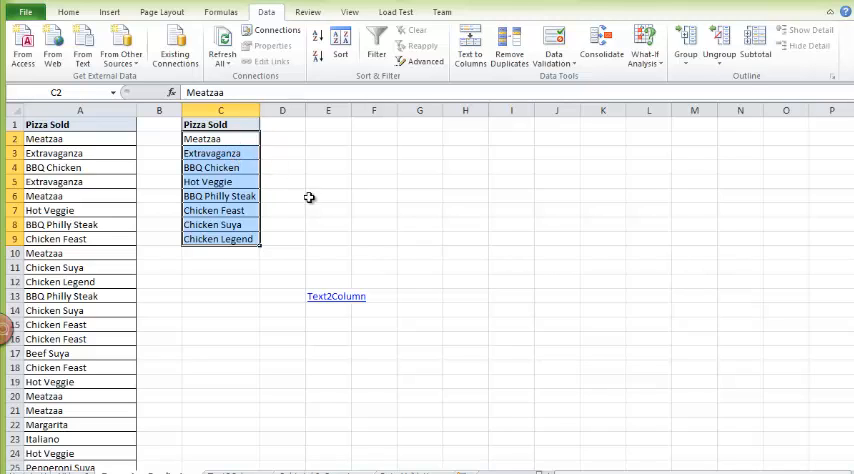
{"action": "left_click", "coordinate": [79, 124]}
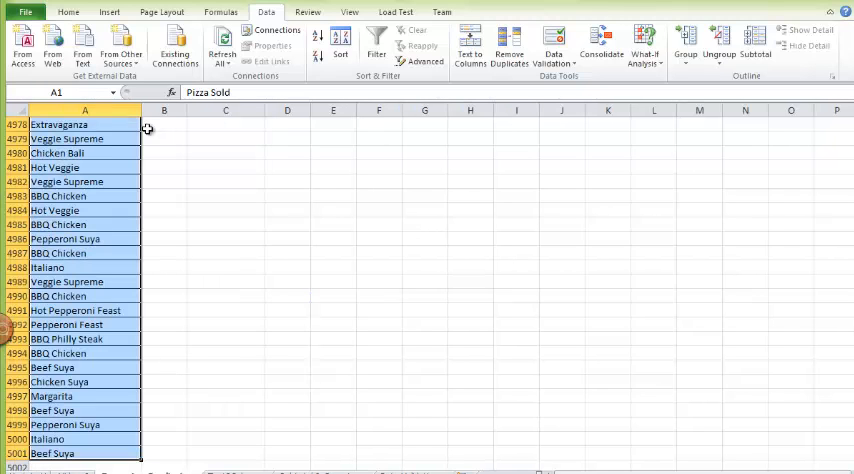
{"action": "mouse_move", "coordinate": [124, 292]}
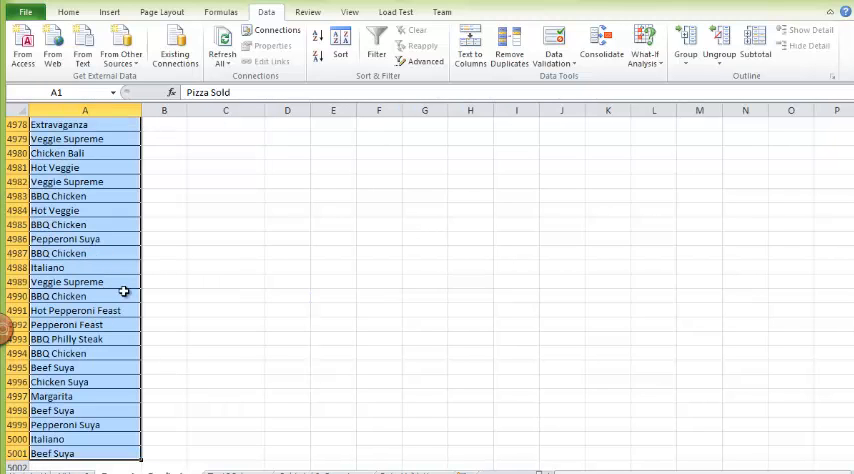
{"action": "mouse_move", "coordinate": [473, 178]}
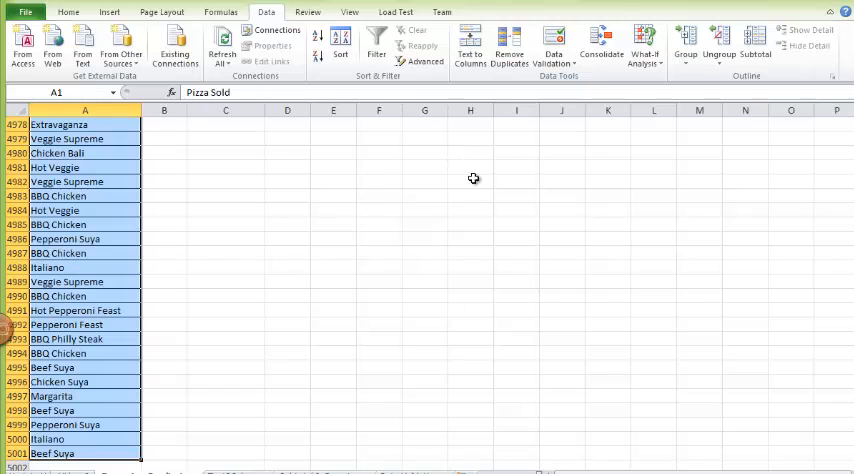
- Run Remove Duplicates on the column A Pizza Sold list, leaving sixteen unique names
{"action": "left_click", "coordinate": [510, 48]}
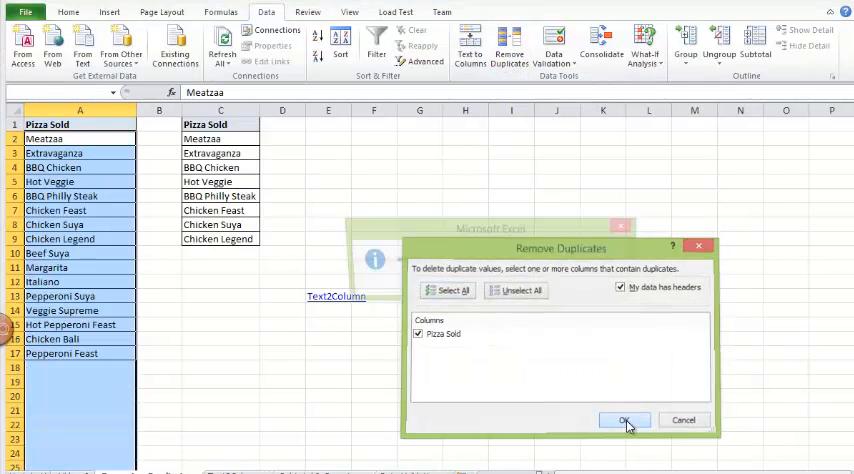
{"action": "left_click", "coordinate": [623, 419]}
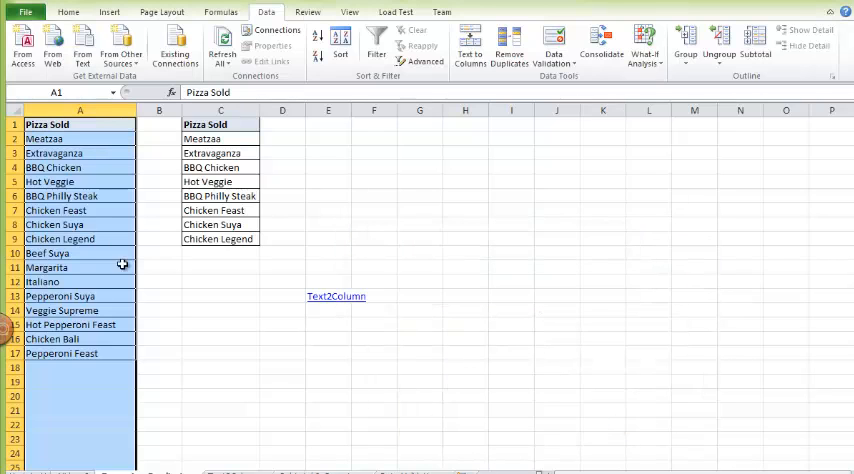
{"action": "left_click_drag", "start_coordinate": [79, 138], "coordinate": [79, 353]}
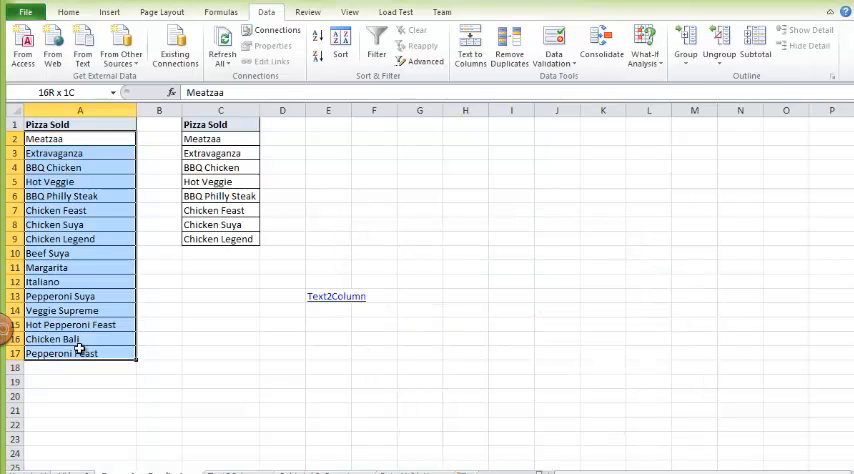
{"action": "left_click", "coordinate": [79, 138]}
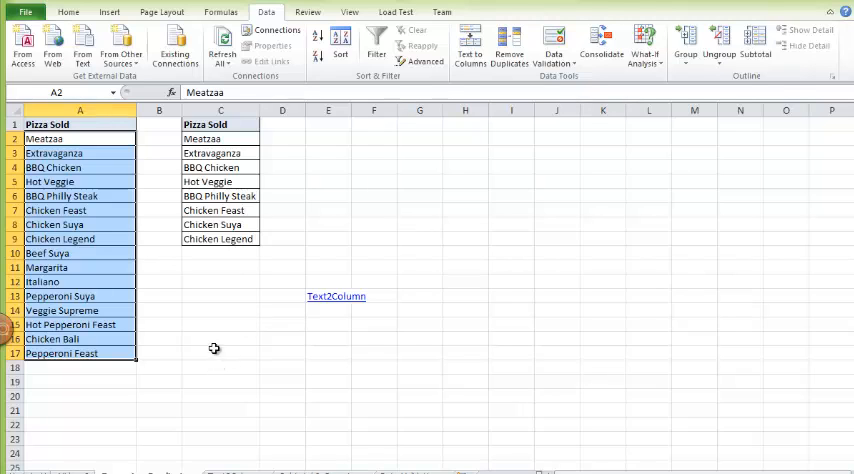
{"action": "left_click", "coordinate": [220, 352]}
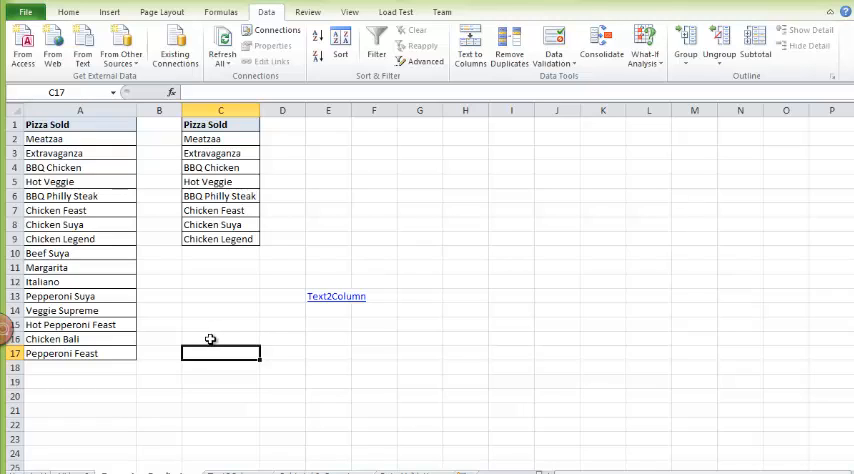
{"action": "mouse_move", "coordinate": [221, 326]}
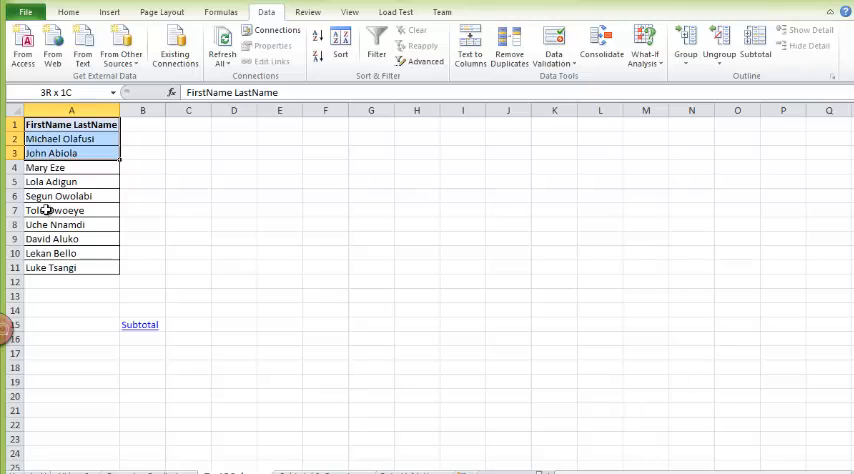
- Select A1:A11, the FirstName LastName heading and its ten full names
{"action": "left_click", "coordinate": [71, 124]}
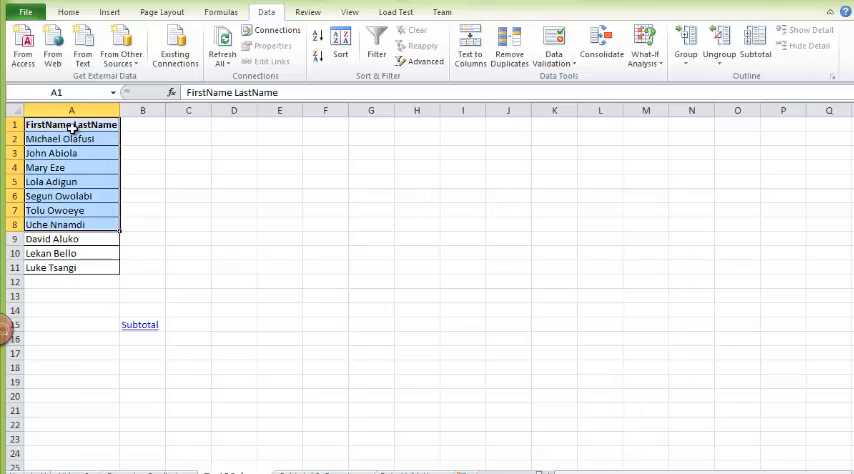
{"action": "left_click_drag", "start_coordinate": [71, 124], "coordinate": [71, 196]}
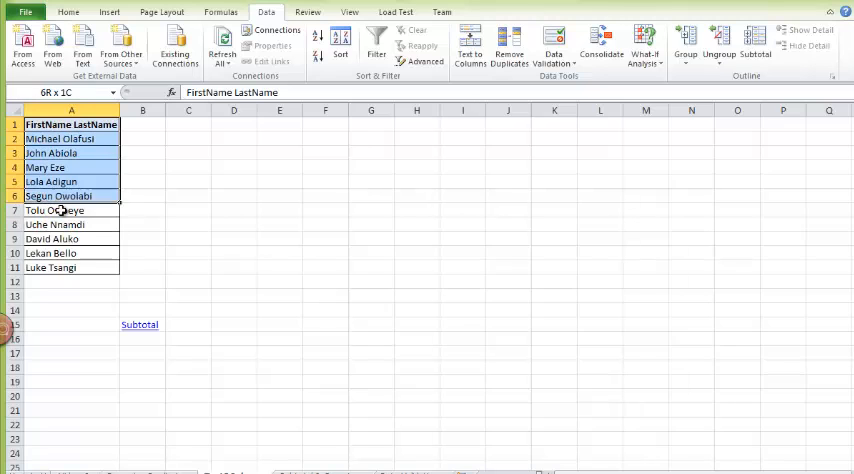
{"action": "left_click", "coordinate": [71, 124]}
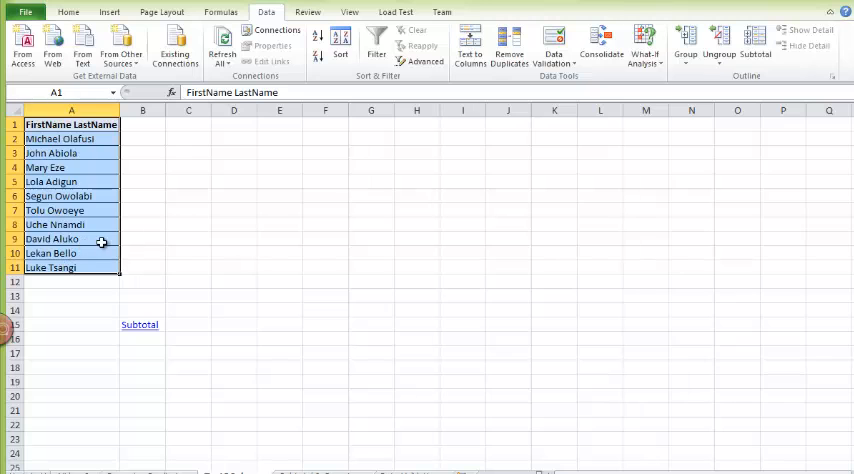
{"action": "mouse_move", "coordinate": [470, 48]}
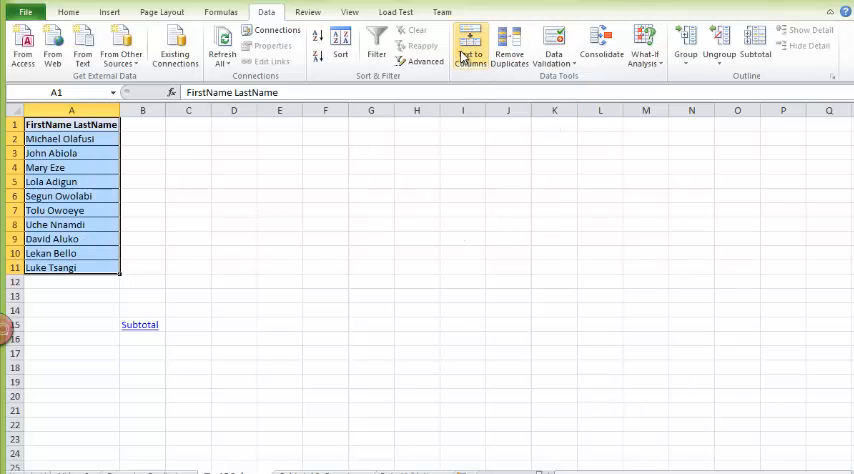
- Split the full names on spaces into FirstName and LastName columns with Text to Columns
{"action": "left_click", "coordinate": [470, 46]}
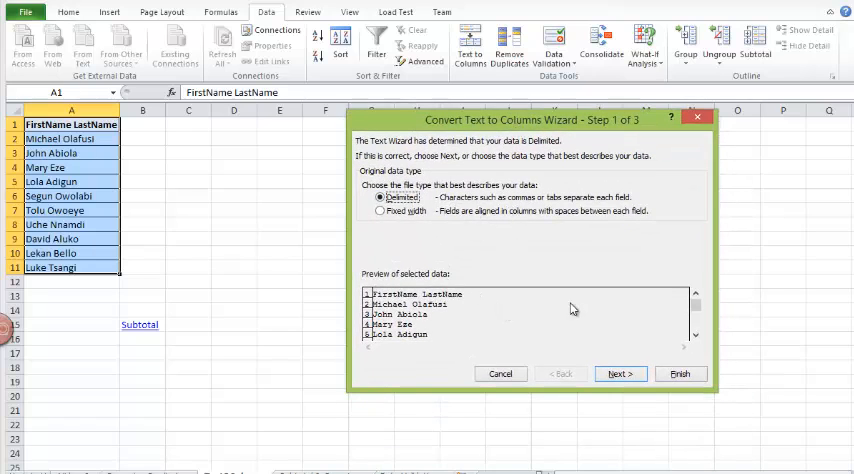
{"action": "left_click", "coordinate": [620, 373]}
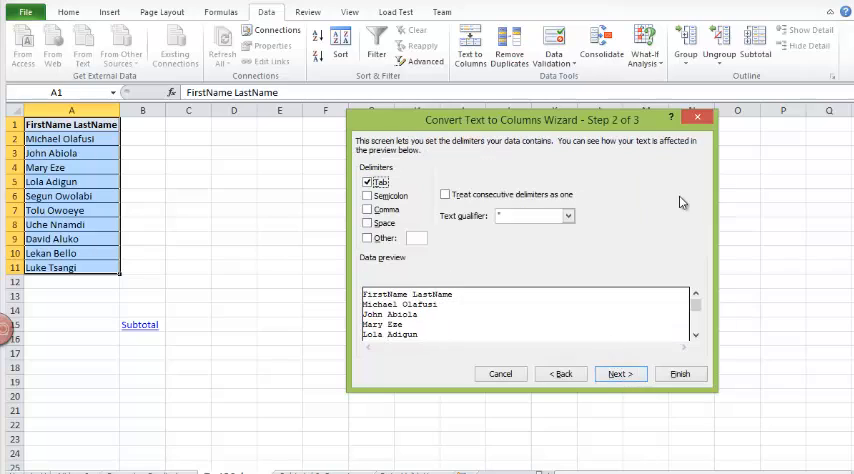
{"action": "mouse_move", "coordinate": [405, 220]}
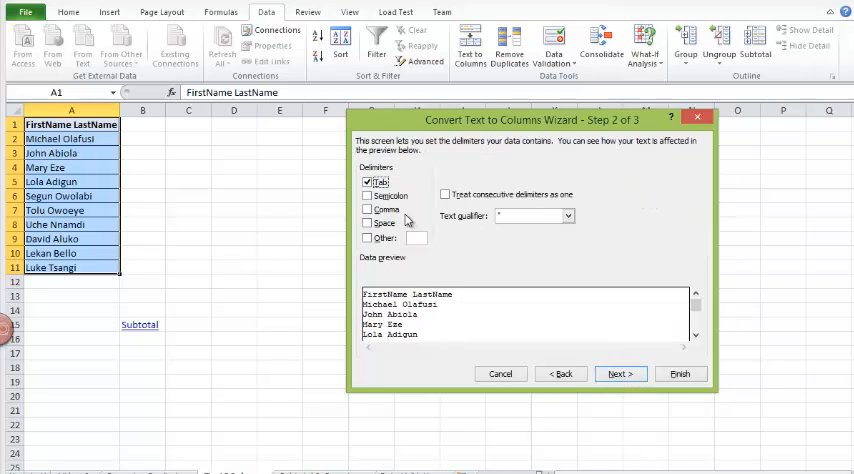
{"action": "left_click", "coordinate": [368, 222]}
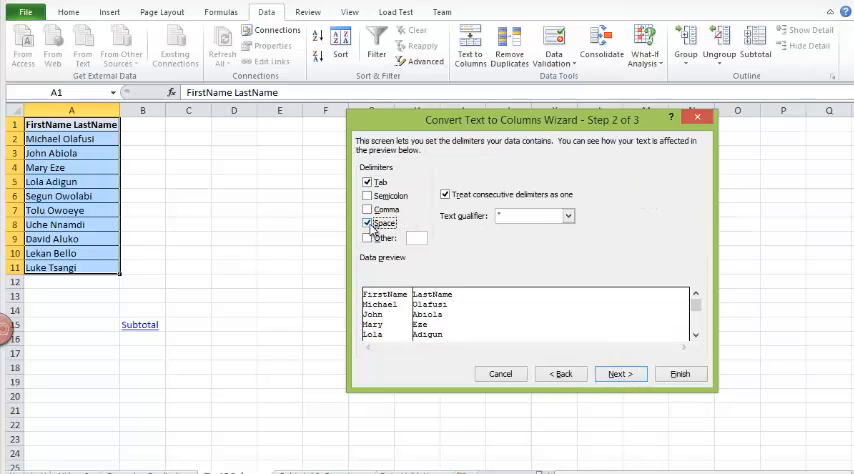
{"action": "mouse_move", "coordinate": [414, 332]}
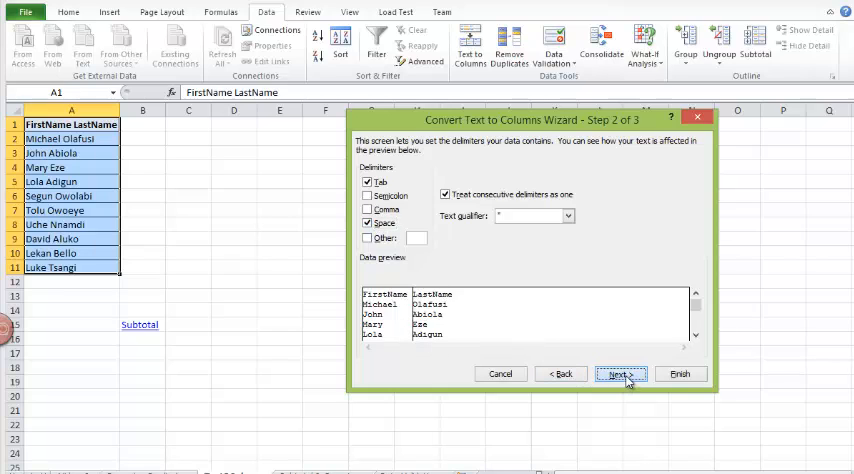
{"action": "left_click", "coordinate": [620, 373]}
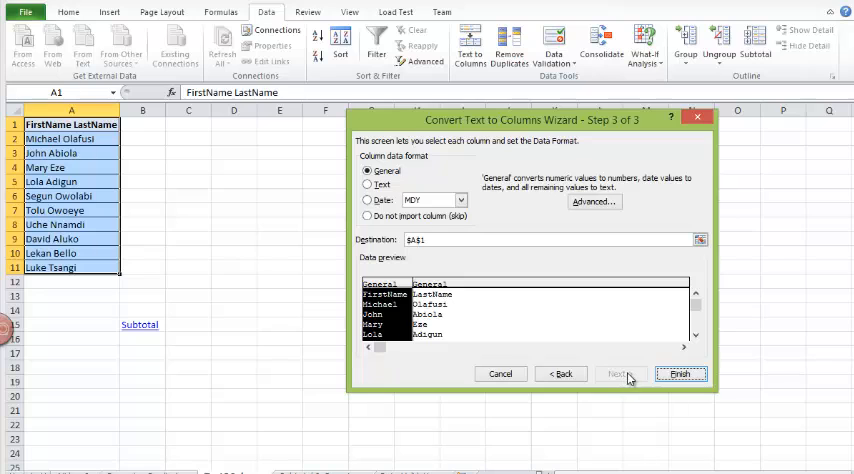
{"action": "left_click", "coordinate": [681, 373]}
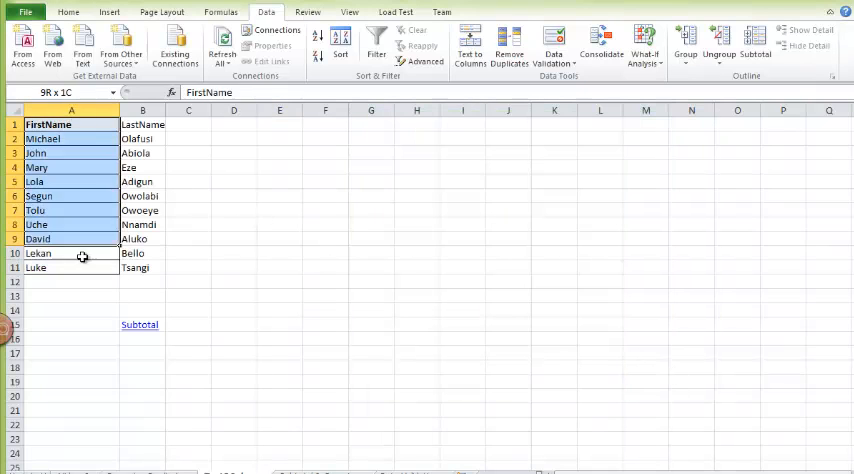
- Widen column B so the LastName entries fit
{"action": "left_click", "coordinate": [142, 123]}
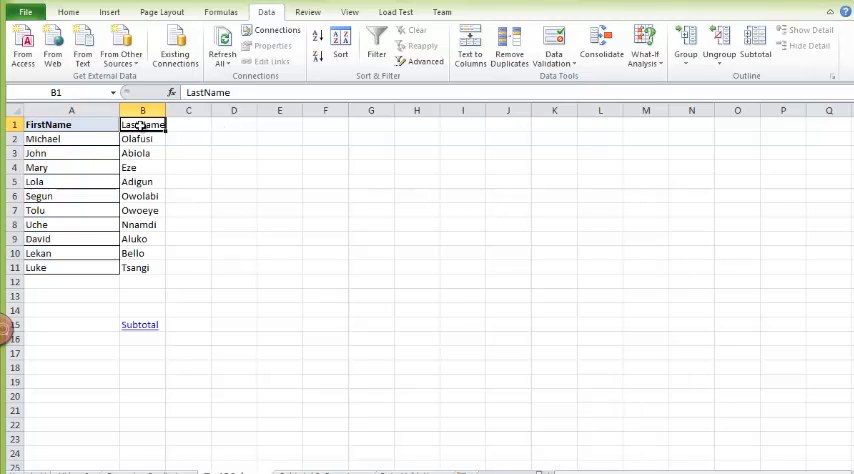
{"action": "left_click", "coordinate": [68, 11]}
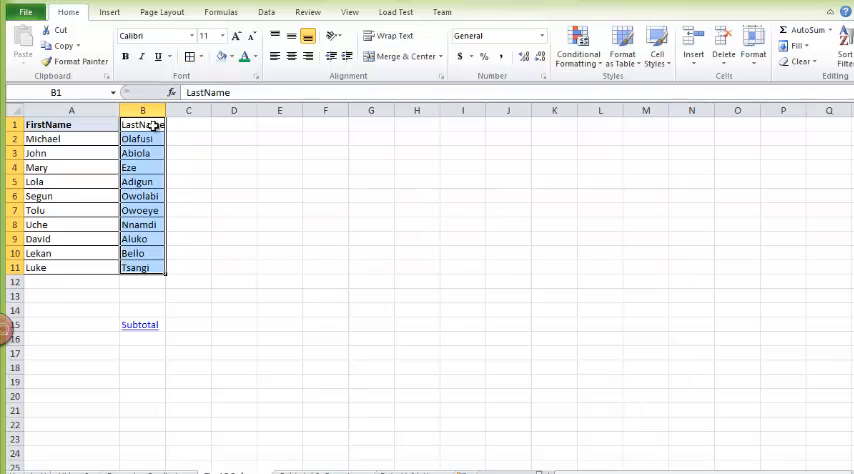
{"action": "left_click", "coordinate": [188, 152]}
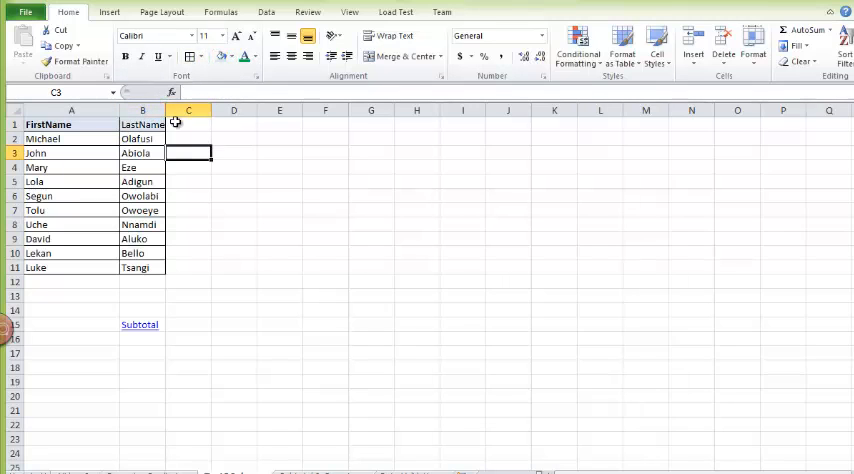
{"action": "left_click", "coordinate": [143, 124]}
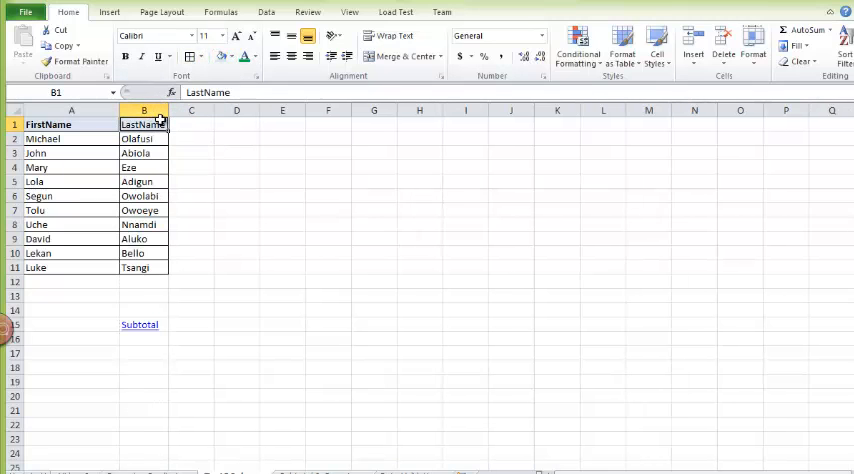
{"action": "left_click", "coordinate": [236, 152]}
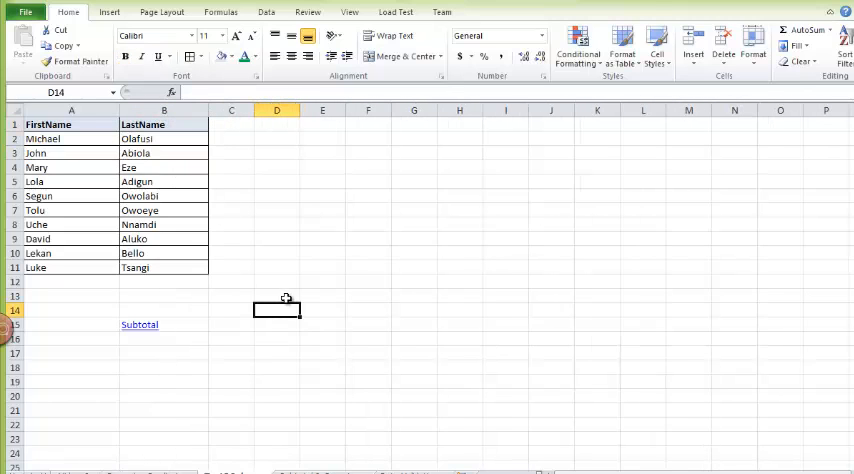
{"action": "mouse_move", "coordinate": [343, 317]}
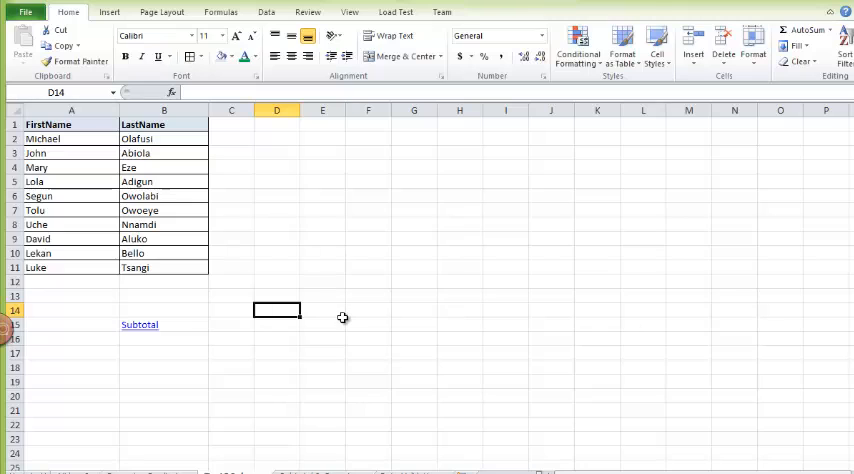
{"action": "mouse_move", "coordinate": [284, 231]}
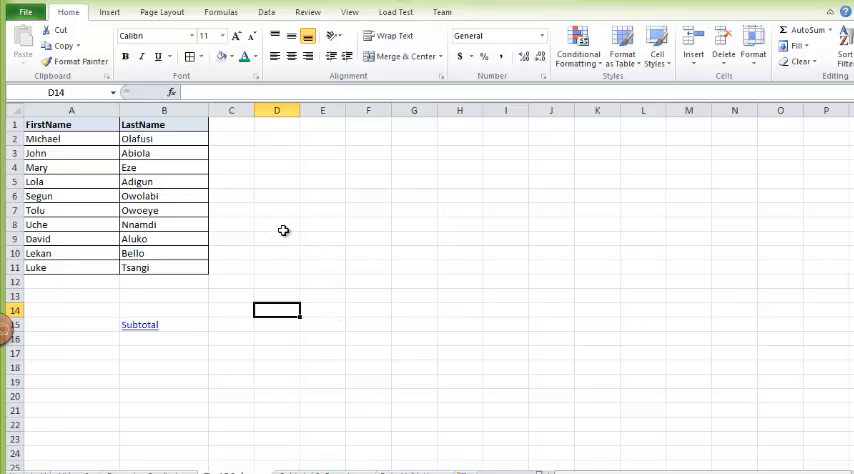
{"action": "mouse_move", "coordinate": [145, 296]}
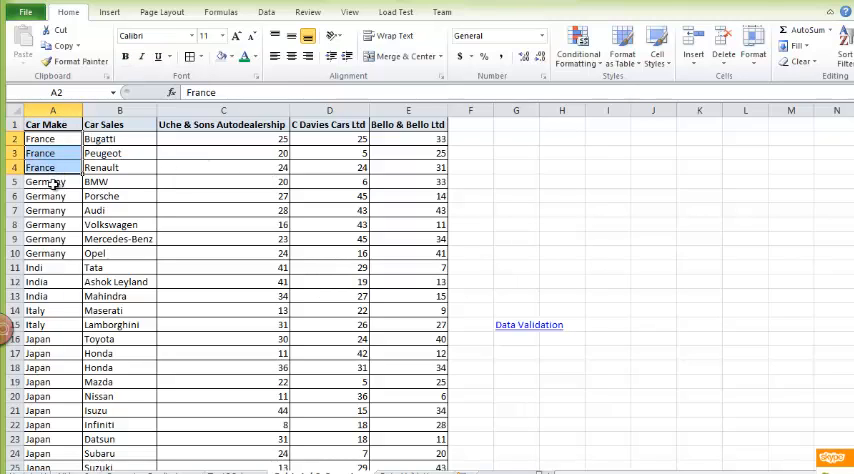
- Select the car sales table A1:E44, from Car Make through GMC
{"action": "left_click", "coordinate": [52, 267]}
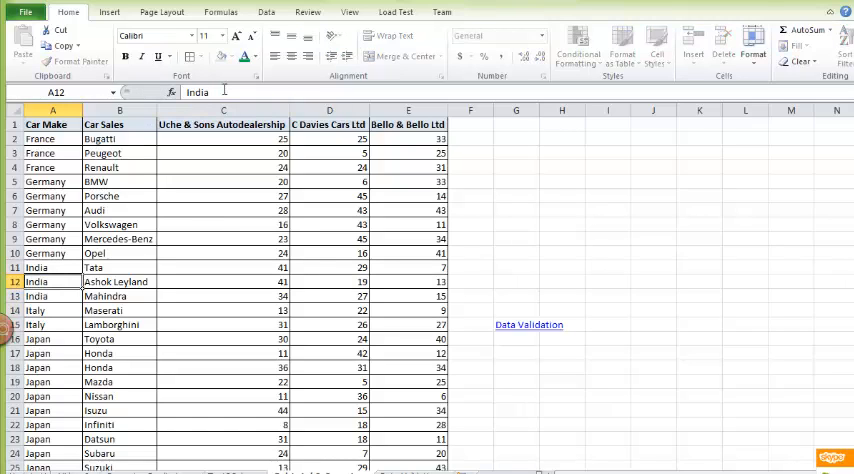
{"action": "left_click_drag", "start_coordinate": [118, 138], "coordinate": [118, 153]}
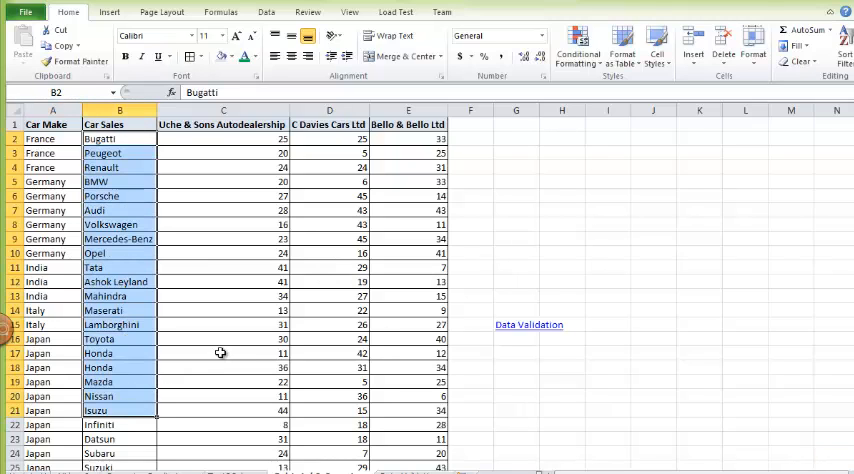
{"action": "left_click", "coordinate": [223, 124]}
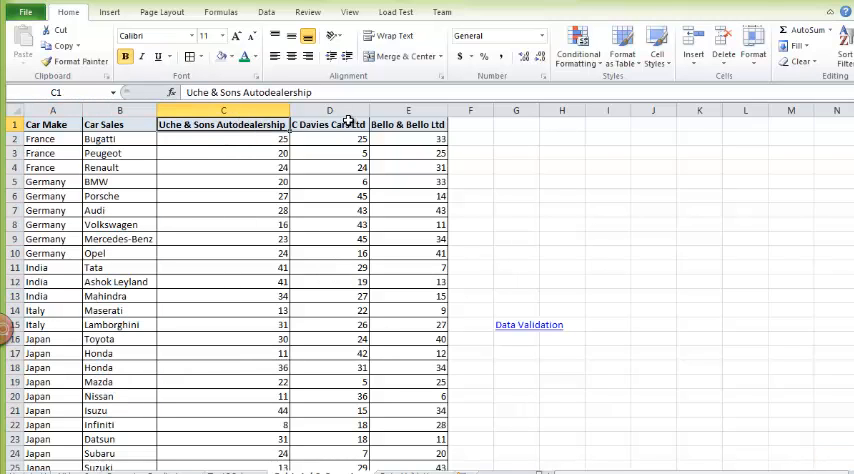
{"action": "left_click", "coordinate": [408, 124]}
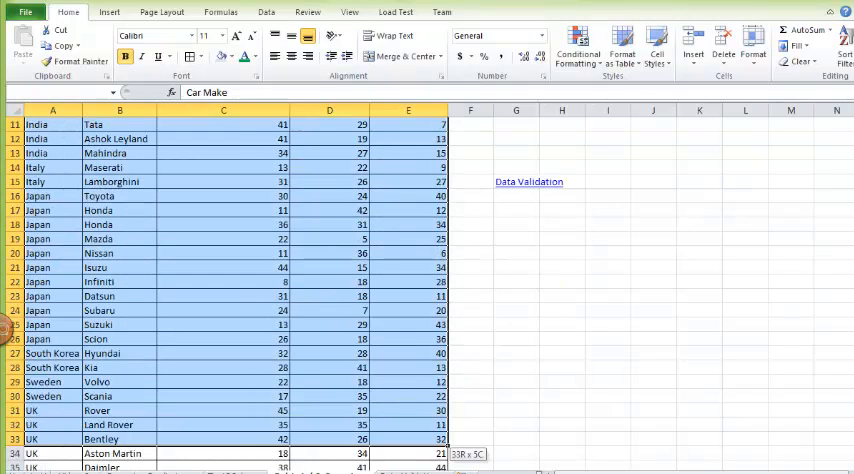
{"action": "scroll", "scroll_direction": "down", "scroll_amount": 3}
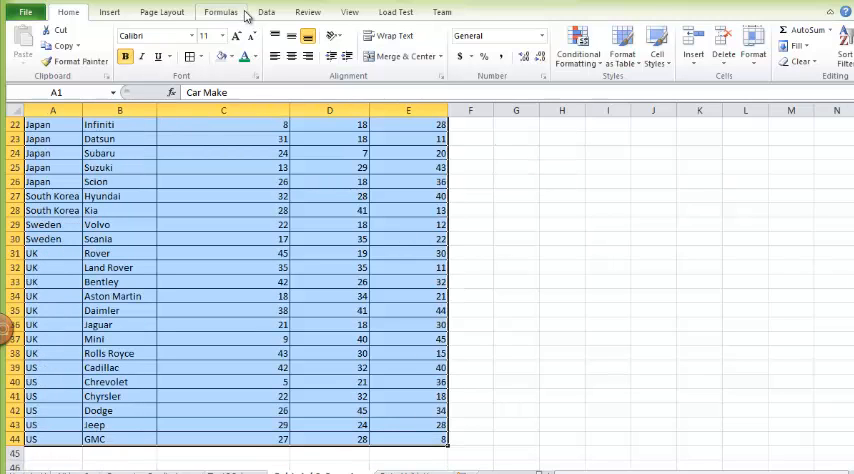
{"action": "left_click", "coordinate": [266, 12]}
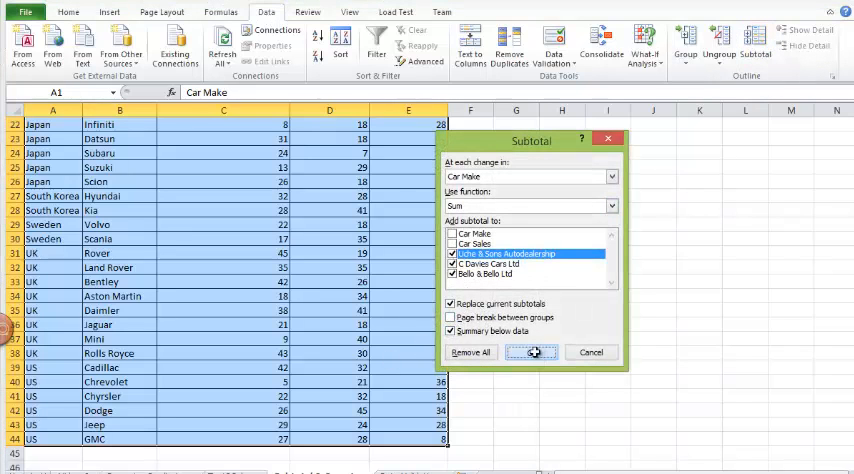
- Subtotal by Car Make, summing dealership columns, then review the France and Grand Total rows
{"action": "left_click", "coordinate": [533, 352]}
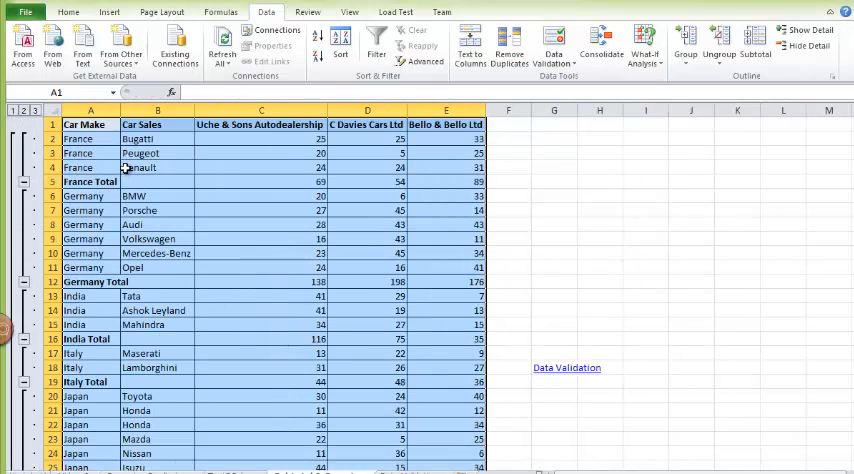
{"action": "left_click_drag", "start_coordinate": [90, 138], "coordinate": [261, 167]}
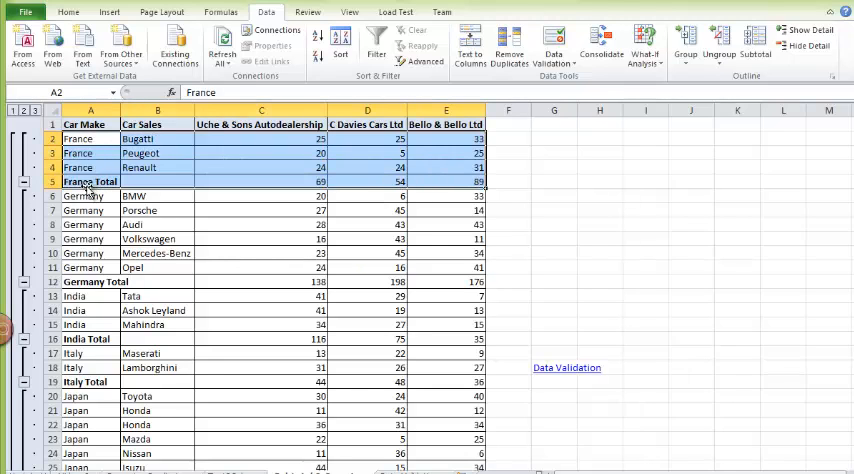
{"action": "left_click", "coordinate": [261, 181]}
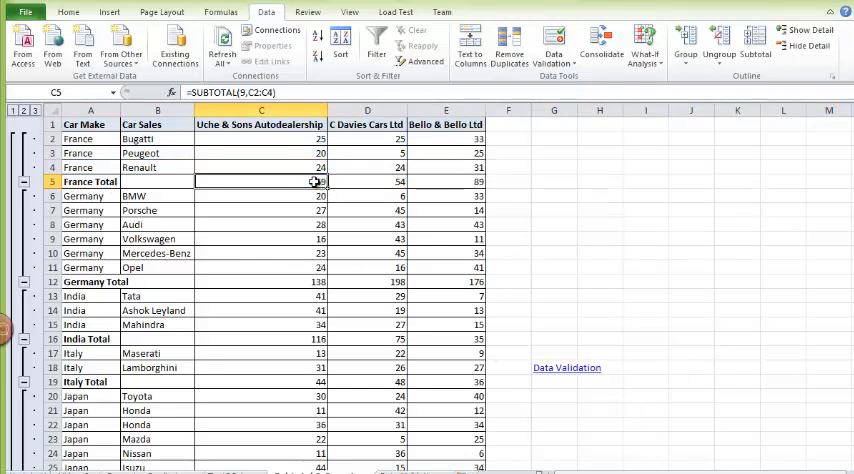
{"action": "left_click", "coordinate": [367, 181]}
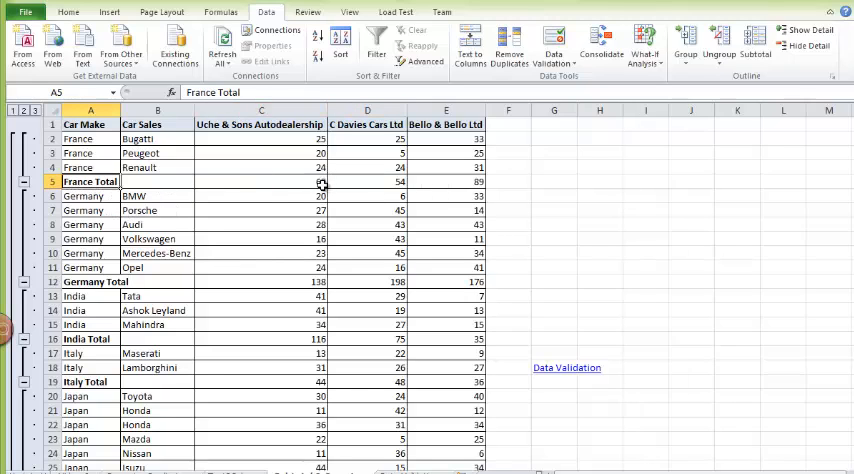
{"action": "left_click", "coordinate": [446, 181]}
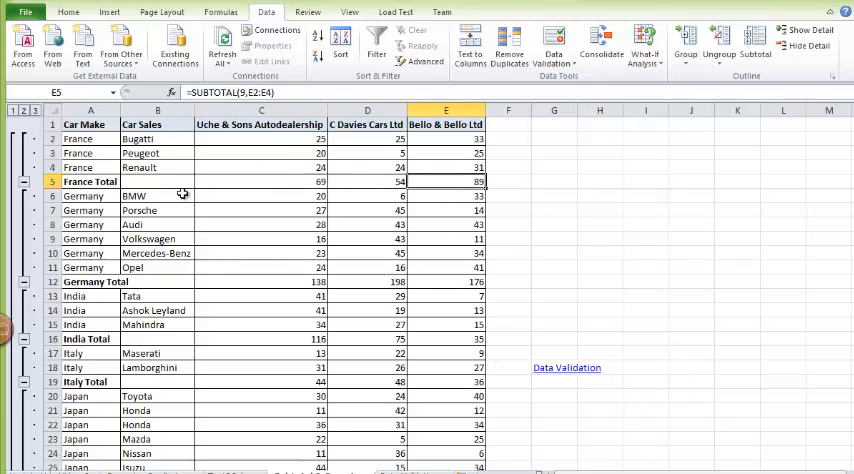
{"action": "scroll", "scroll_direction": "down", "scroll_amount": 3}
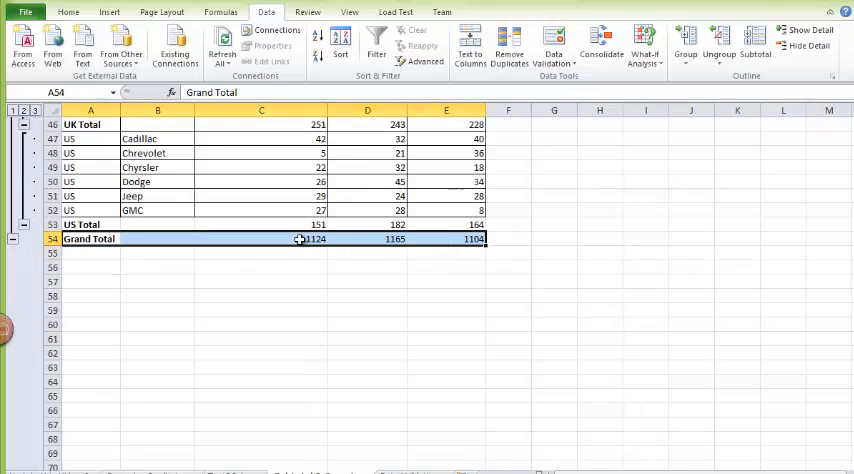
{"action": "left_click", "coordinate": [261, 239]}
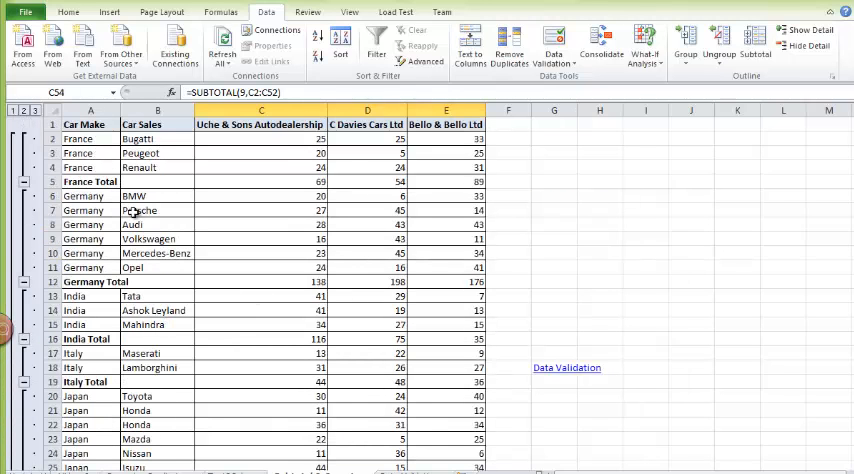
{"action": "mouse_move", "coordinate": [152, 225]}
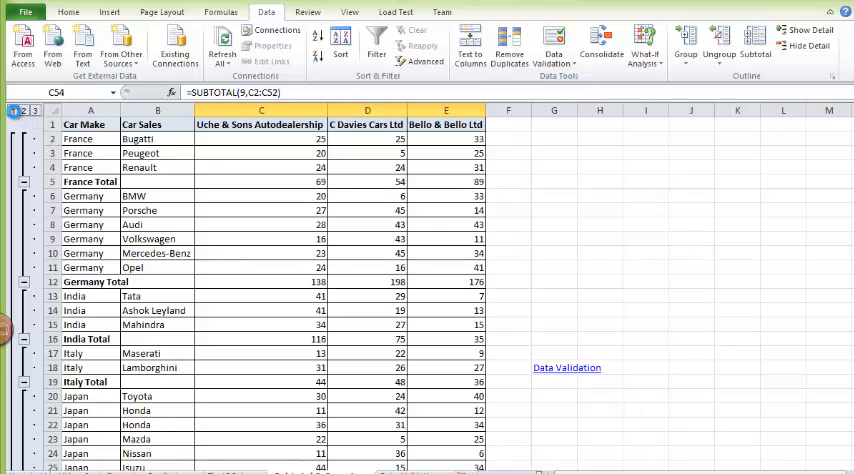
{"action": "left_click", "coordinate": [12, 110]}
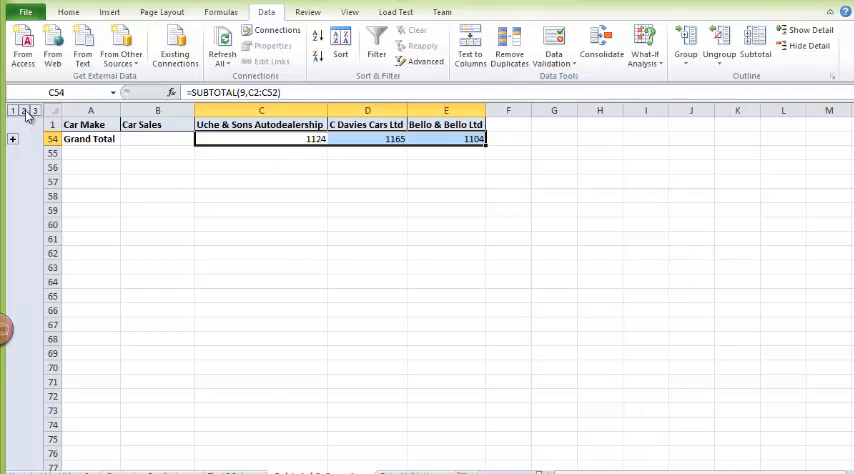
{"action": "left_click", "coordinate": [23, 110]}
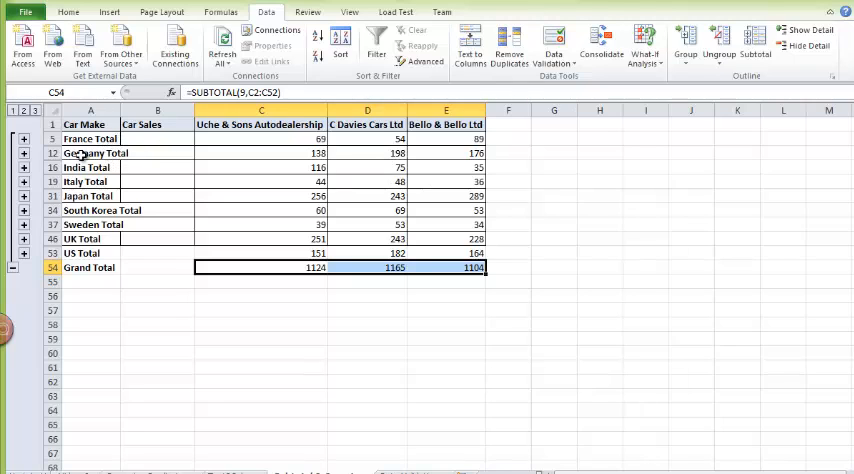
{"action": "left_click", "coordinate": [90, 195]}
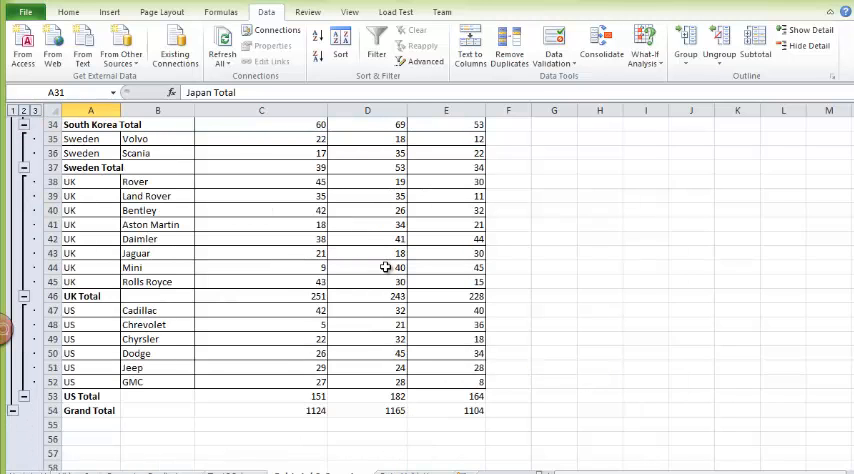
{"action": "scroll", "scroll_direction": "up", "scroll_amount": 3}
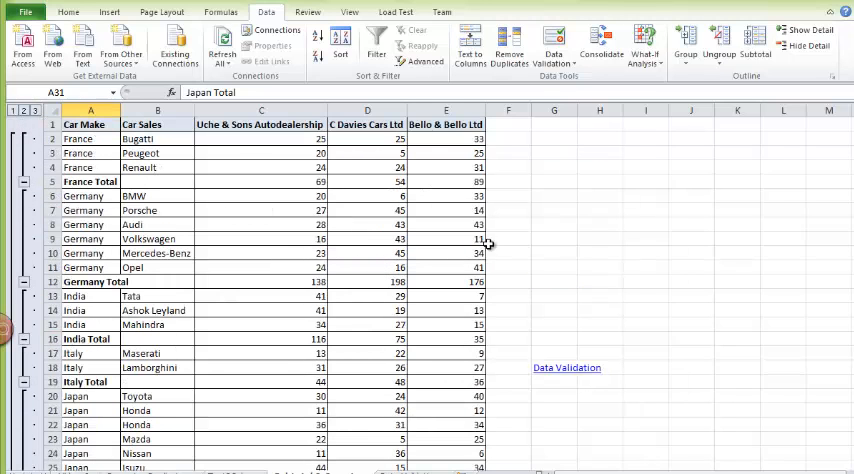
{"action": "mouse_move", "coordinate": [566, 368]}
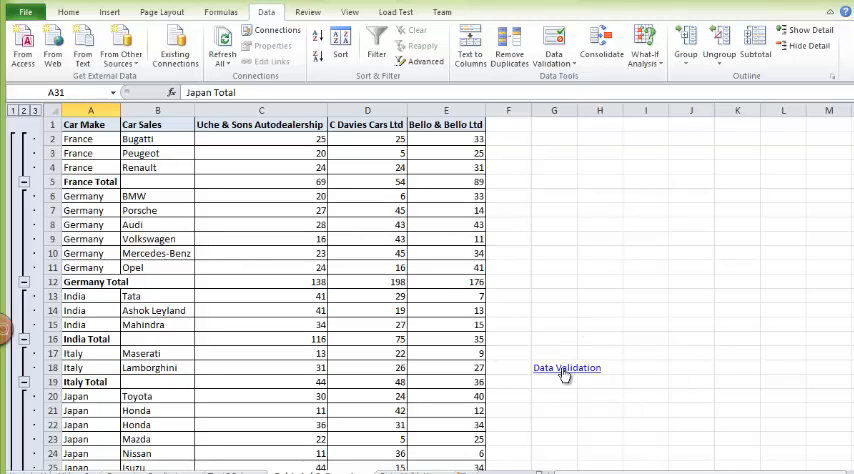
- Go to the employee list sheet and apply All Borders to table A1:D6
{"action": "left_click", "coordinate": [565, 368]}
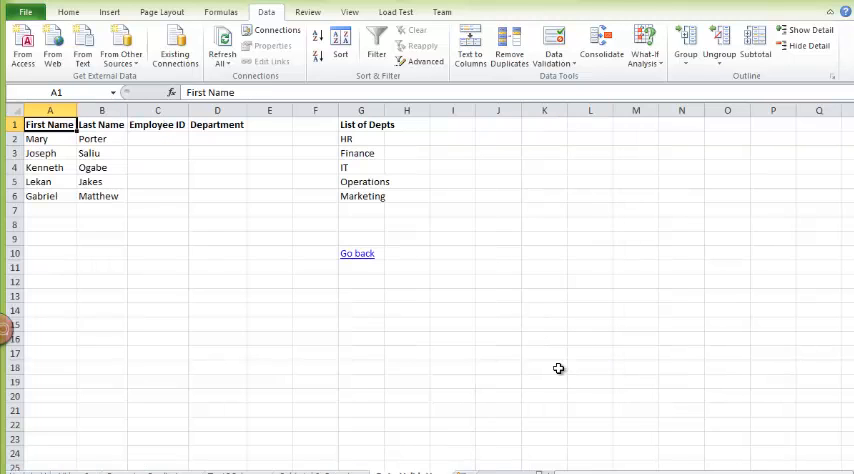
{"action": "left_click", "coordinate": [157, 224]}
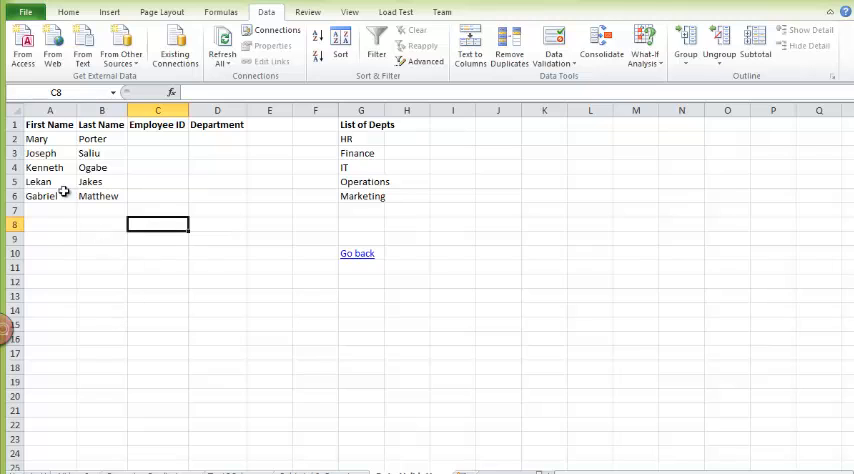
{"action": "left_click_drag", "start_coordinate": [49, 124], "coordinate": [217, 196]}
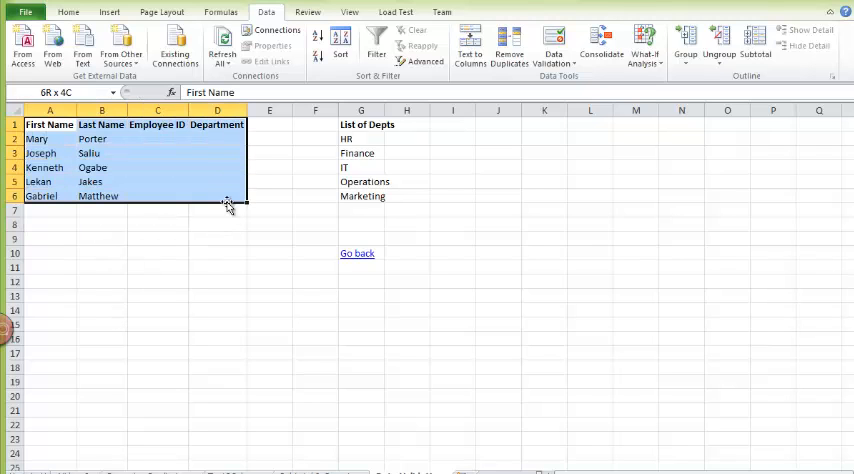
{"action": "left_click", "coordinate": [68, 11]}
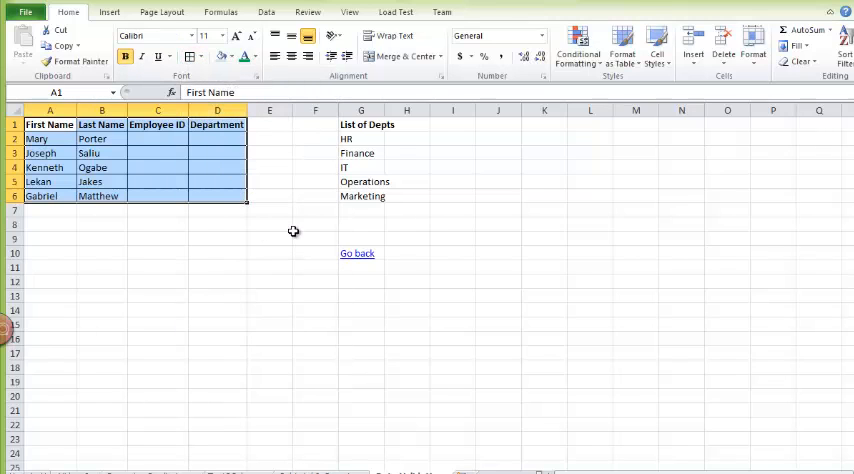
{"action": "mouse_move", "coordinate": [235, 252]}
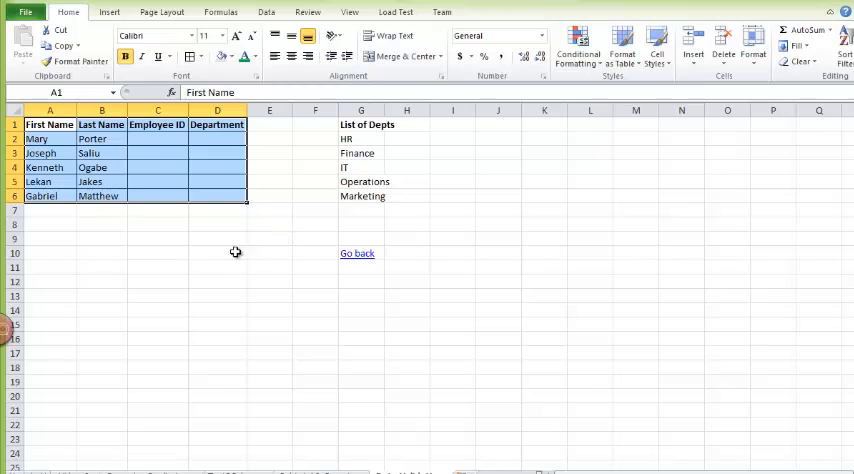
{"action": "left_click", "coordinate": [157, 252]}
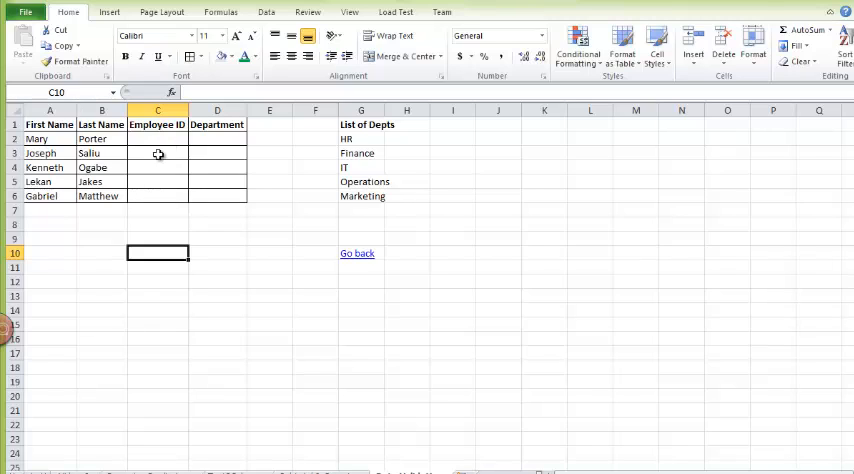
{"action": "left_click", "coordinate": [157, 138]}
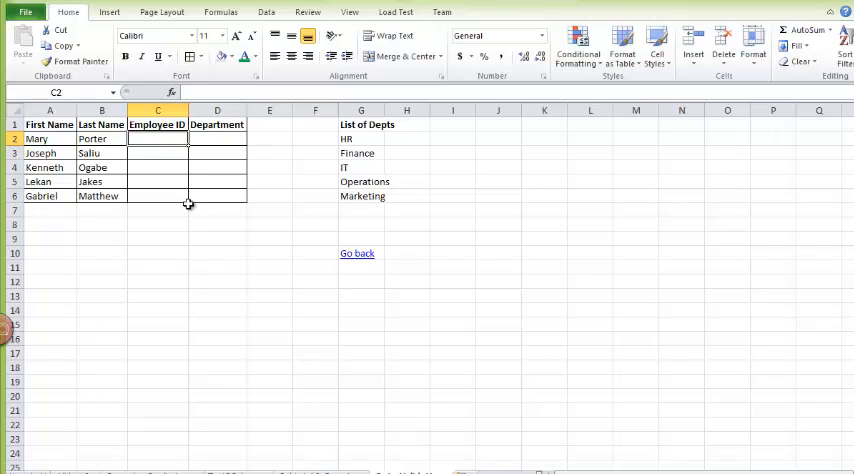
{"action": "type", "text": "10000"}
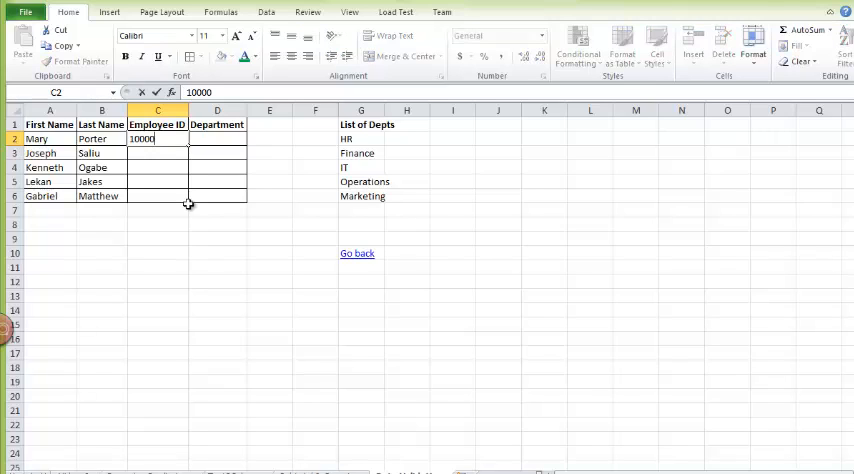
{"action": "type", "text": "05"}
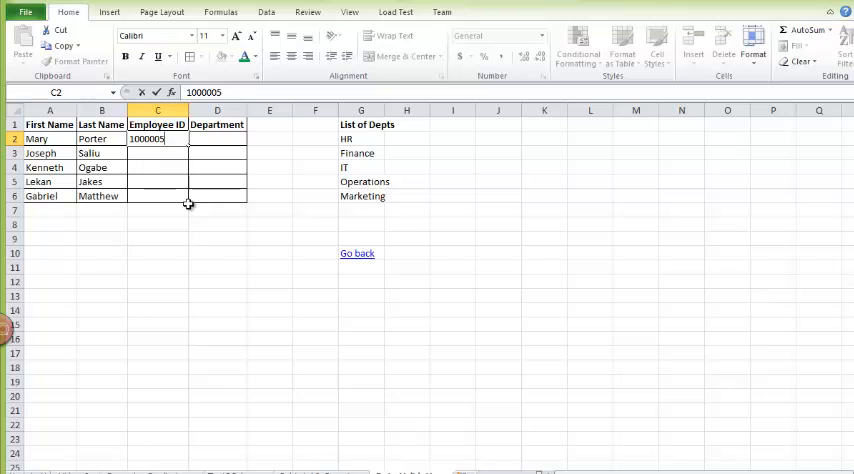
{"action": "key", "text": "Return"}
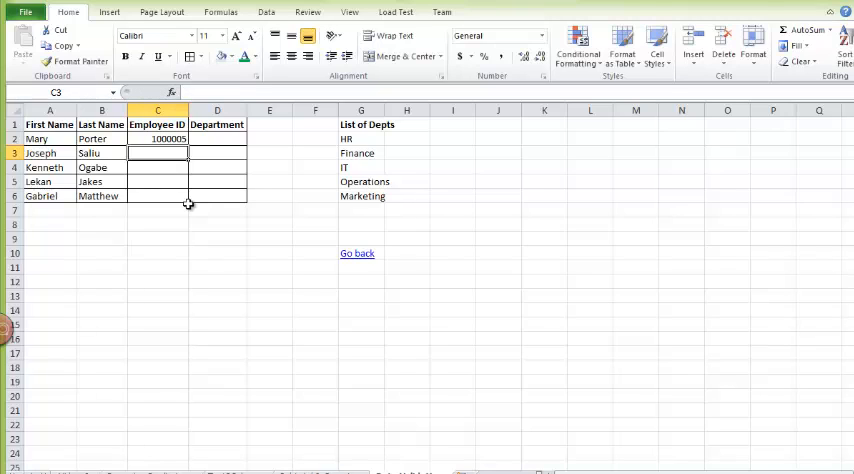
{"action": "left_click", "coordinate": [157, 138]}
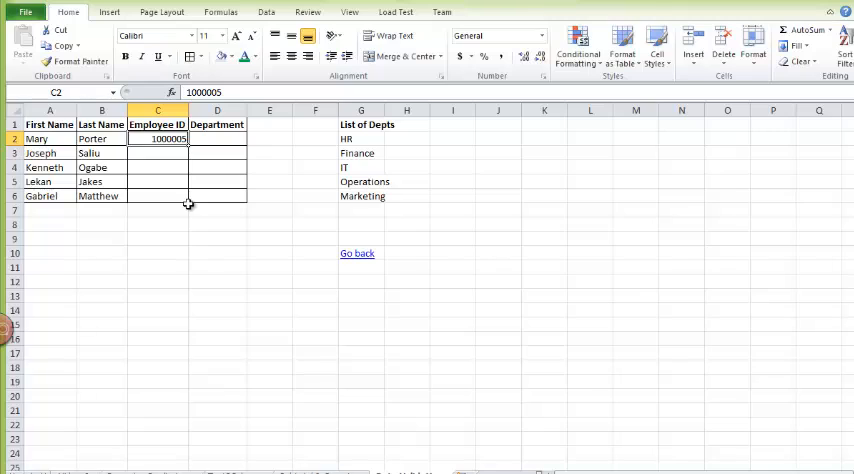
{"action": "type", "text": "g"}
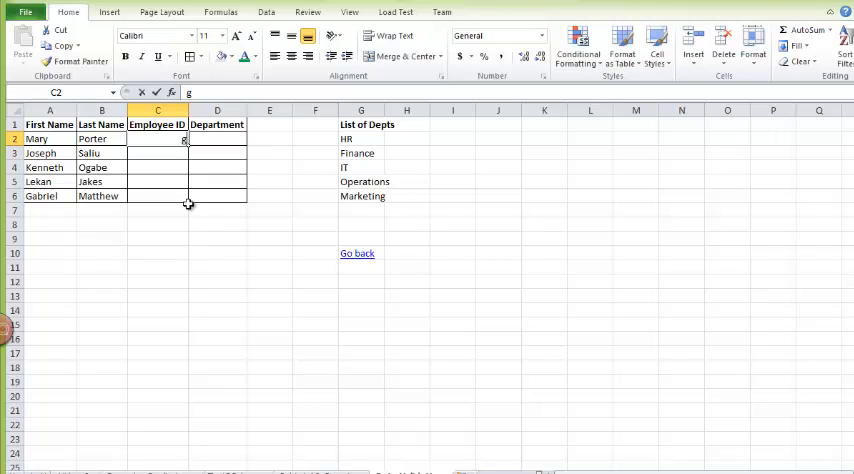
{"action": "type", "text": "4252552"}
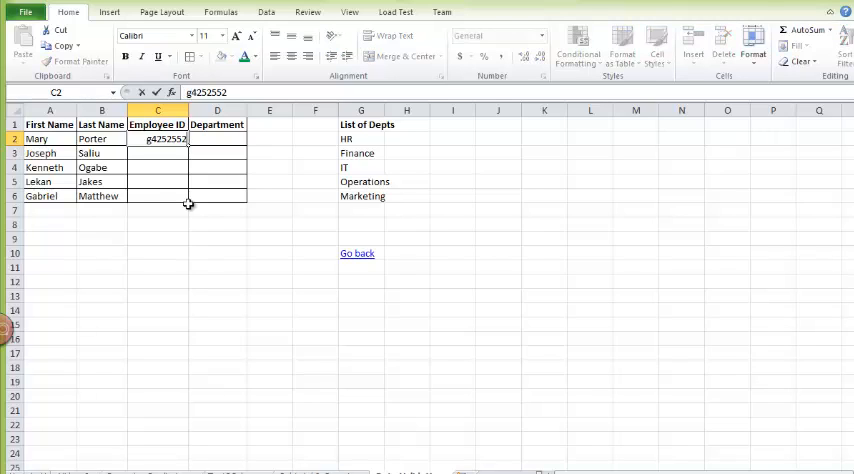
{"action": "key", "text": "Return"}
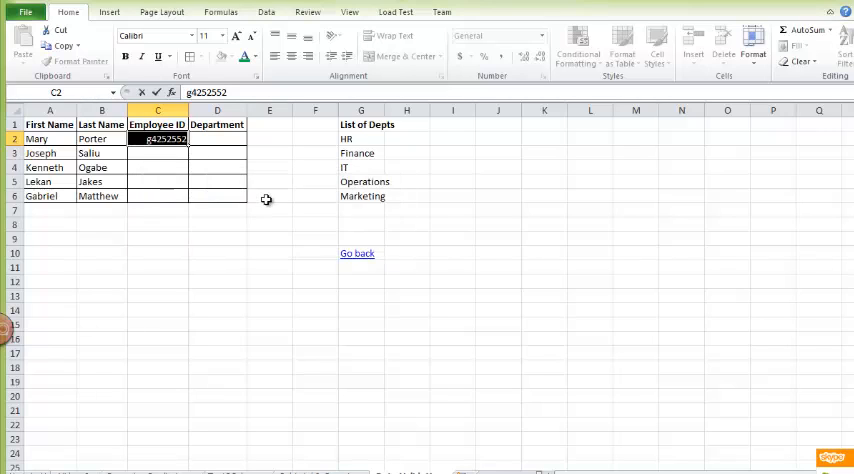
- Discard the invalid 'gsffs' entry in C3 and select the empty ID cells
{"action": "type", "text": "1000058"}
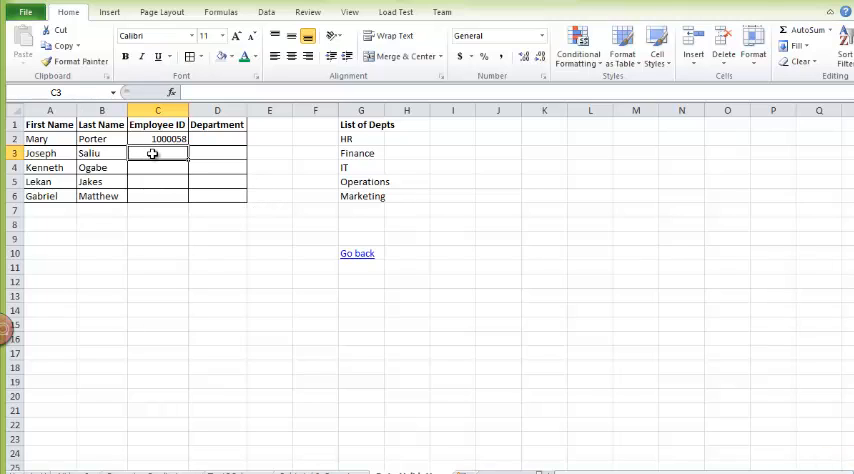
{"action": "type", "text": "gsffs"}
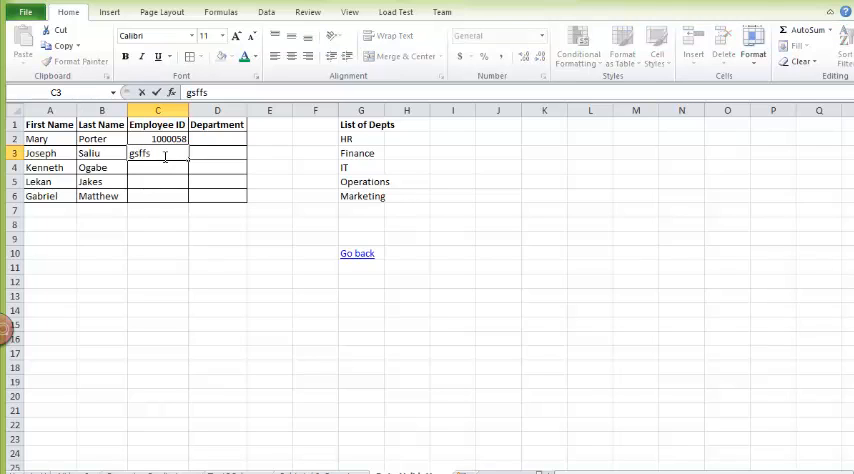
{"action": "key", "text": "Escape"}
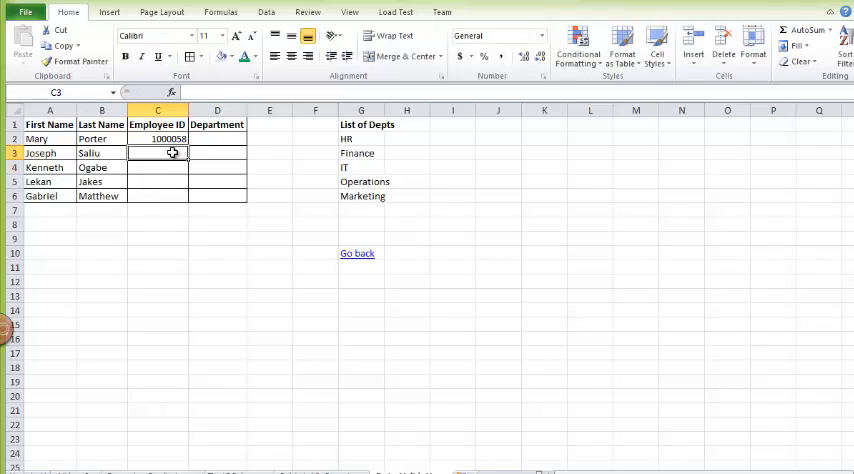
{"action": "left_click_drag", "start_coordinate": [157, 153], "coordinate": [157, 195]}
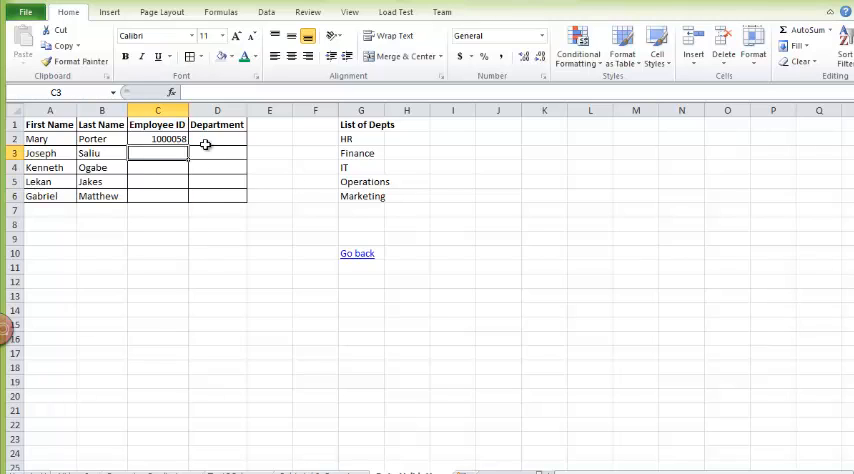
- Set Data Validation to Whole number between minimum 1000000 and maximum 2000000
{"action": "left_click", "coordinate": [266, 12]}
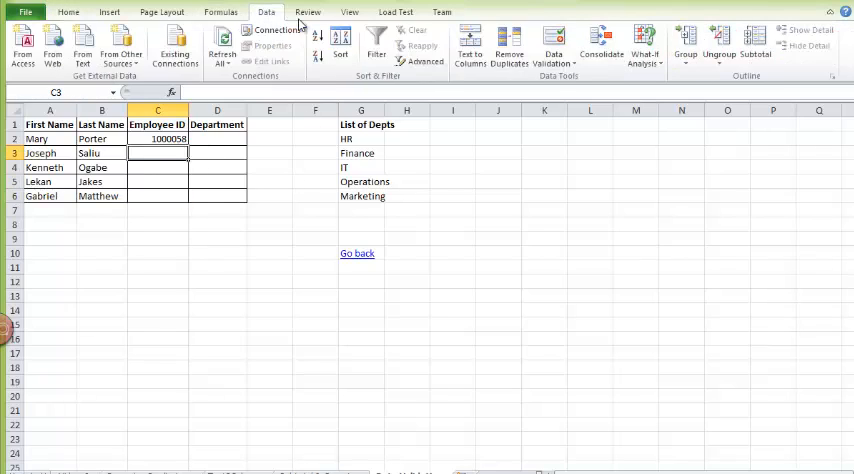
{"action": "left_click", "coordinate": [553, 50]}
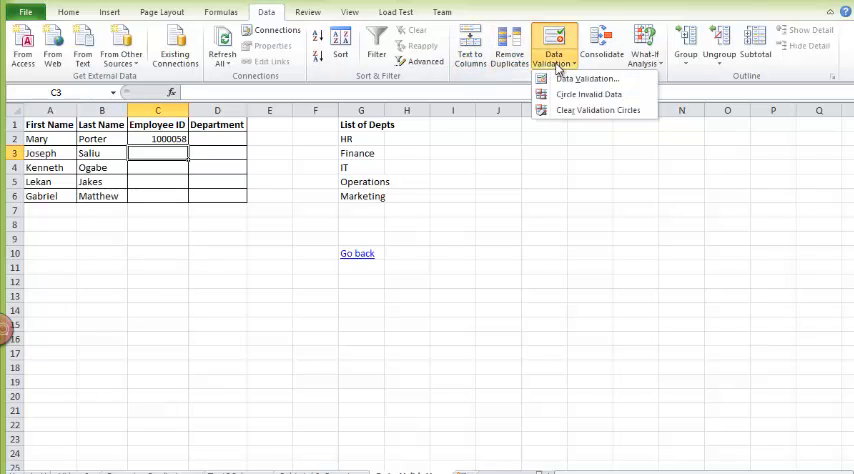
{"action": "left_click", "coordinate": [587, 78]}
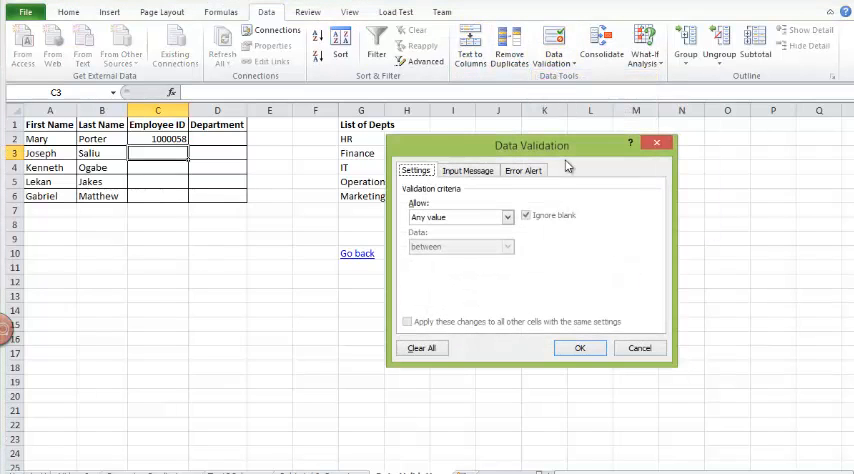
{"action": "left_click", "coordinate": [508, 217]}
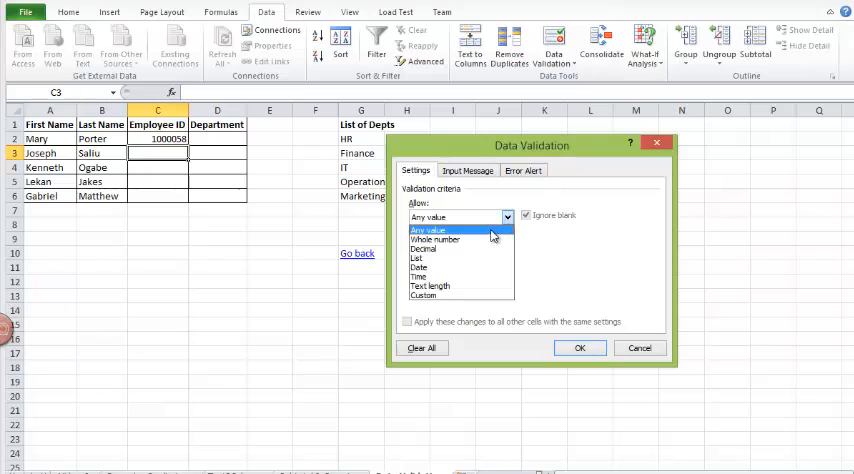
{"action": "left_click", "coordinate": [435, 239]}
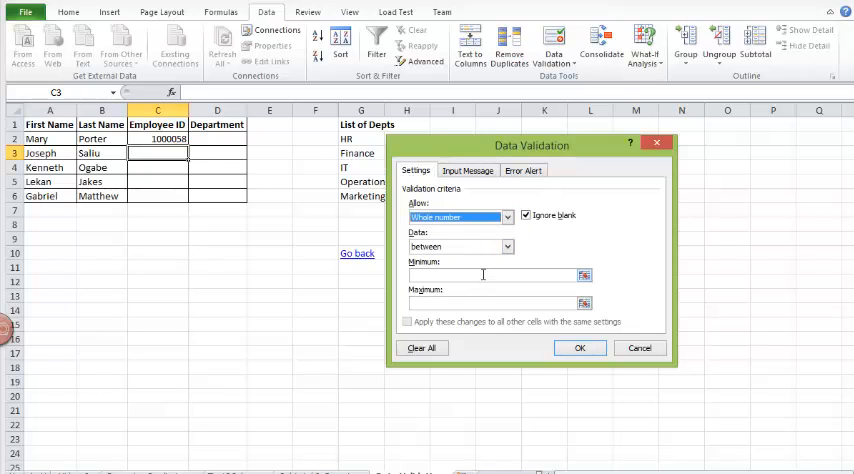
{"action": "type", "text": "1"}
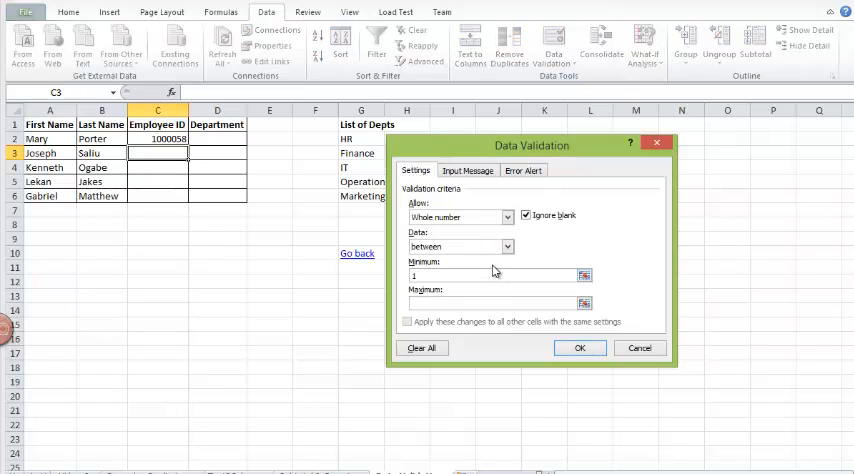
{"action": "type", "text": "00000"}
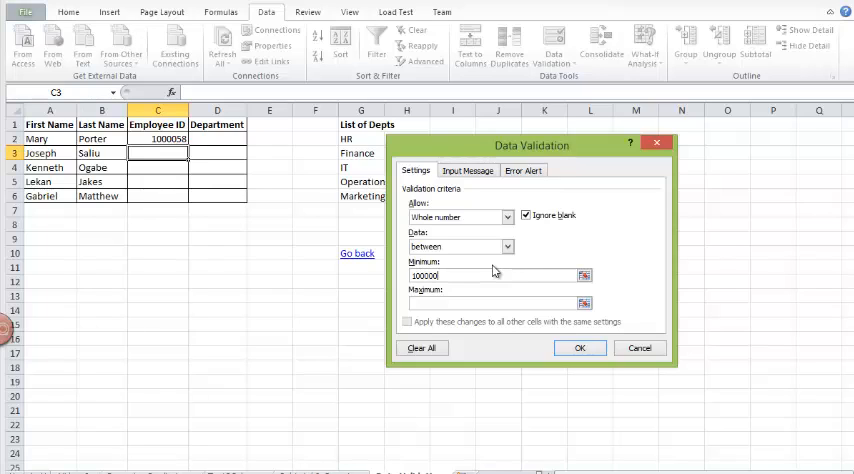
{"action": "left_click", "coordinate": [497, 303]}
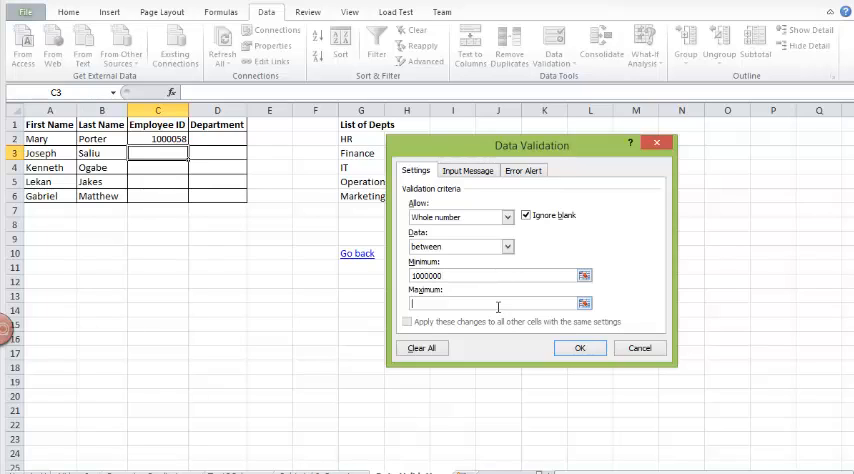
{"action": "type", "text": "2000000"}
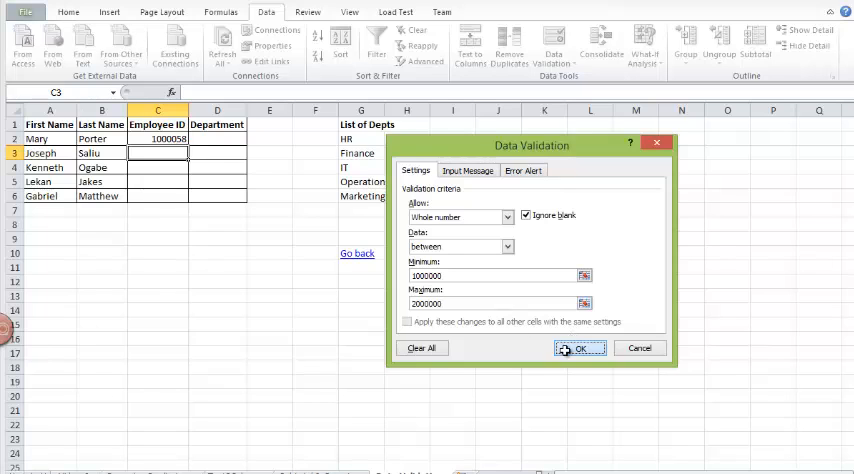
{"action": "left_click", "coordinate": [580, 348]}
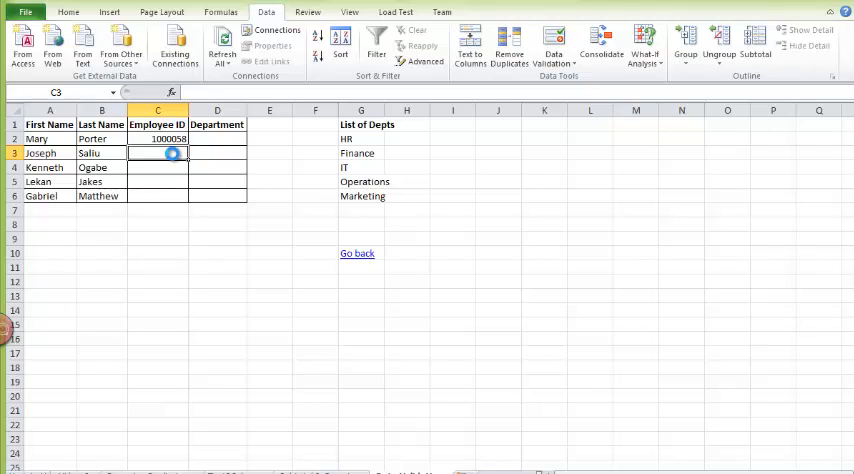
- Get an over-long Employee ID rejected in C3, then retry and enter 1000588
{"action": "left_click_drag", "start_coordinate": [157, 153], "coordinate": [157, 194]}
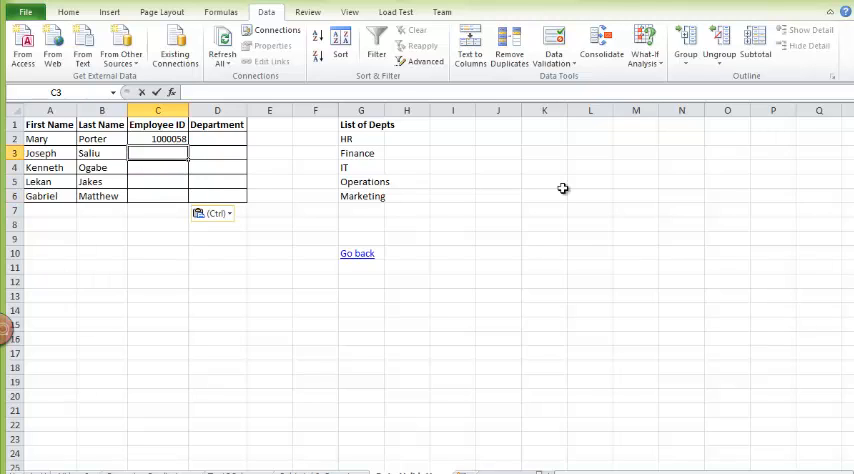
{"action": "type", "text": "1000"}
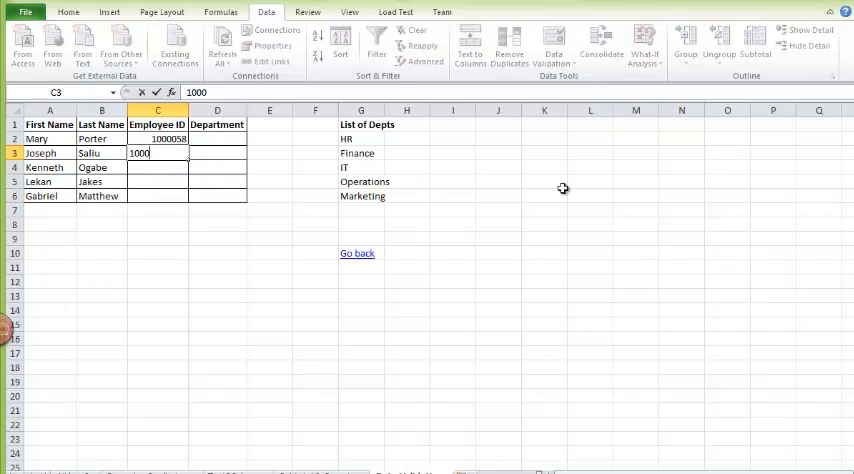
{"action": "key", "text": "Return"}
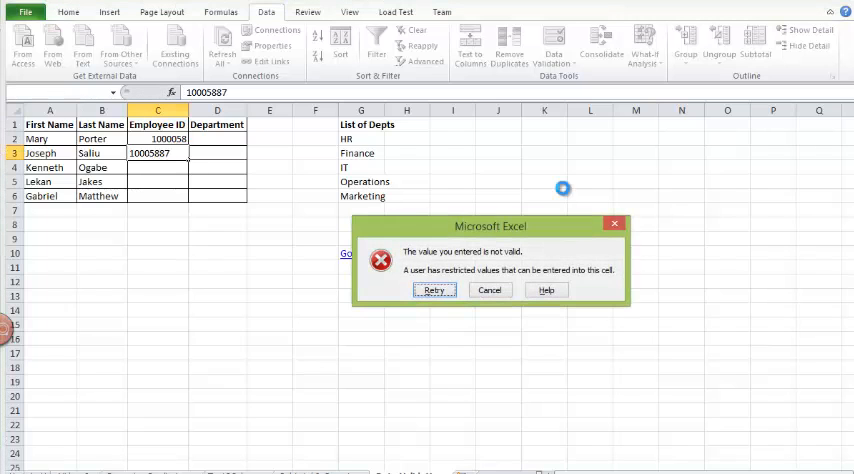
{"action": "left_click", "coordinate": [434, 290]}
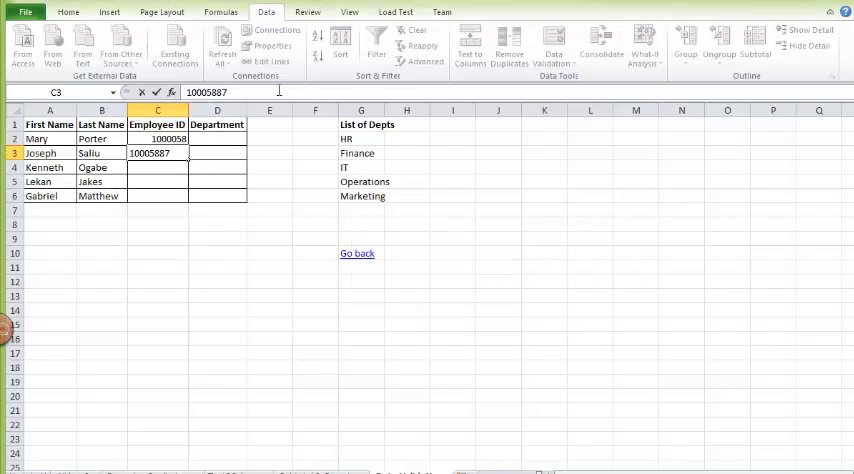
{"action": "key", "text": "Return"}
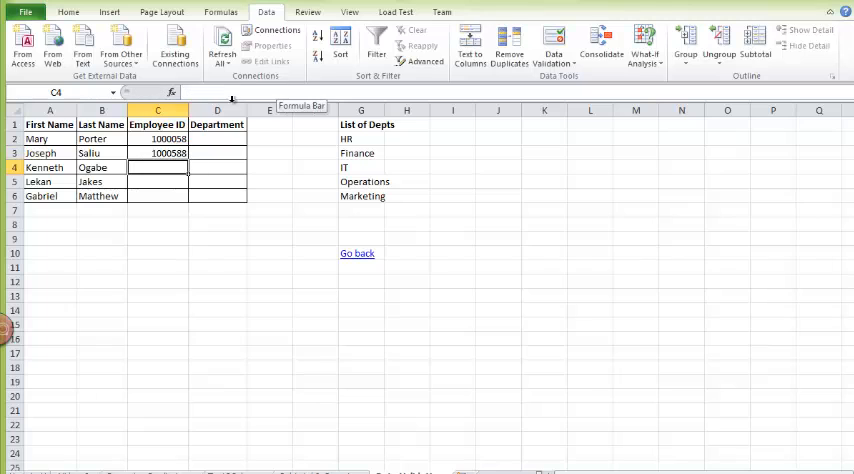
- Fill Joseph's ID down to Gabriel's row, then change the later IDs to 1000589 and 1000590
{"action": "left_click", "coordinate": [157, 153]}
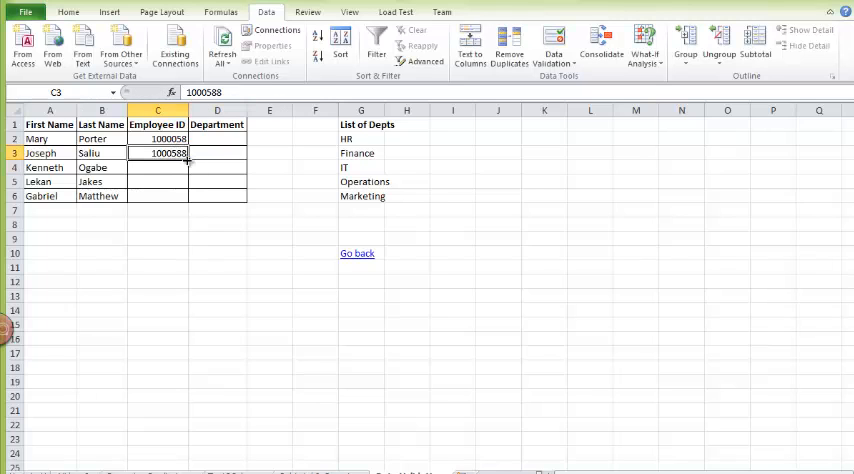
{"action": "left_click_drag", "start_coordinate": [187, 158], "coordinate": [187, 196]}
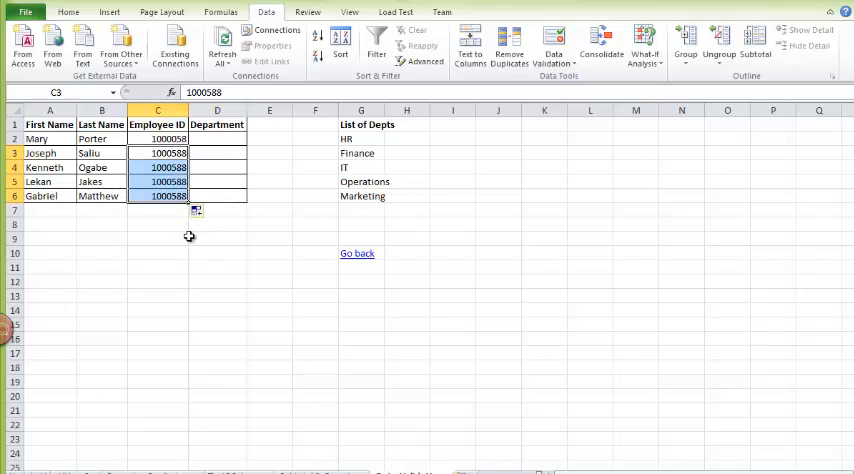
{"action": "left_click", "coordinate": [157, 181]}
{"action": "type", "text": "1000589"}
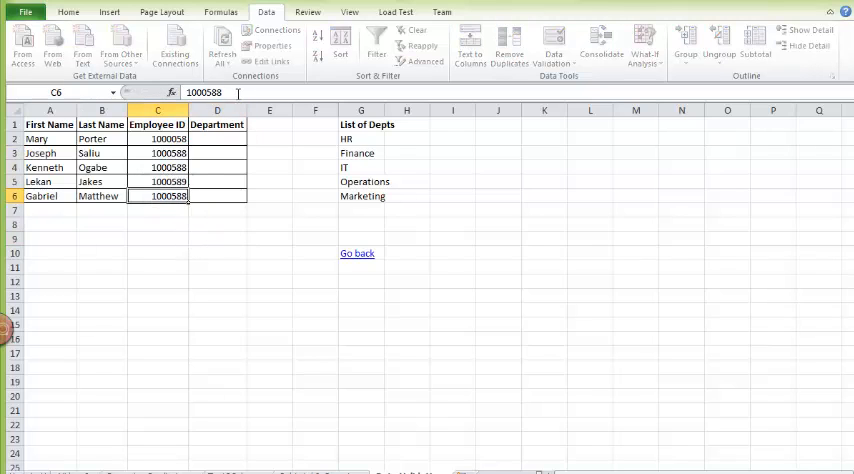
{"action": "double_click", "coordinate": [157, 195]}
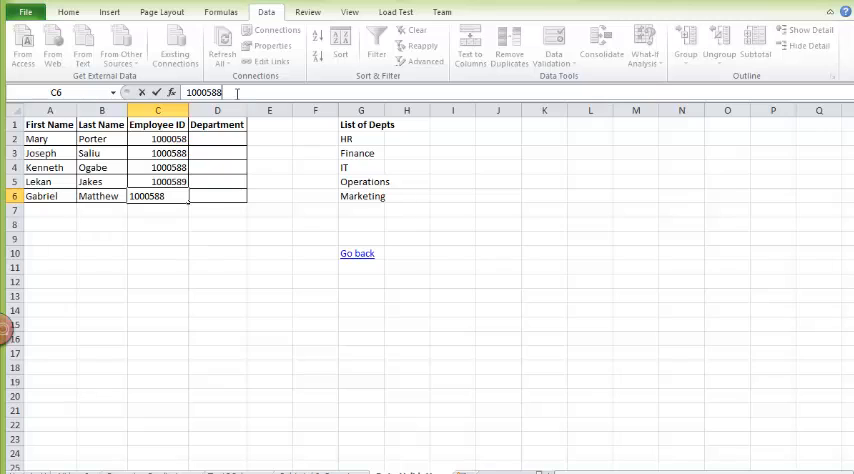
{"action": "key", "text": "Return"}
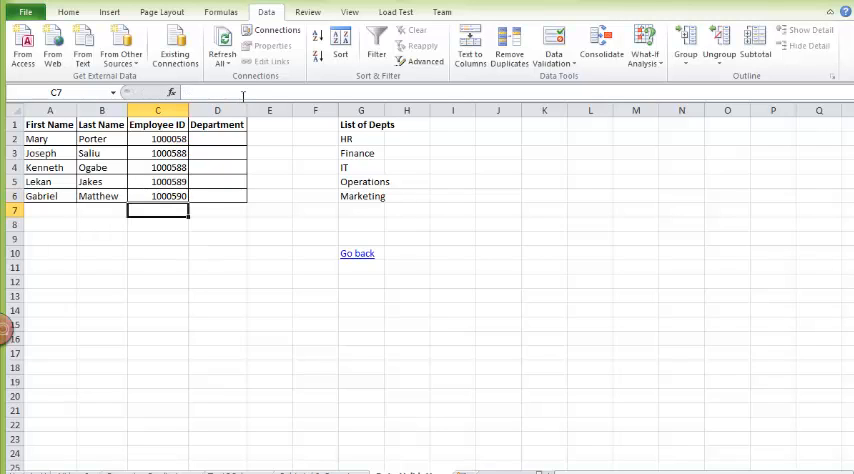
{"action": "left_click", "coordinate": [217, 138]}
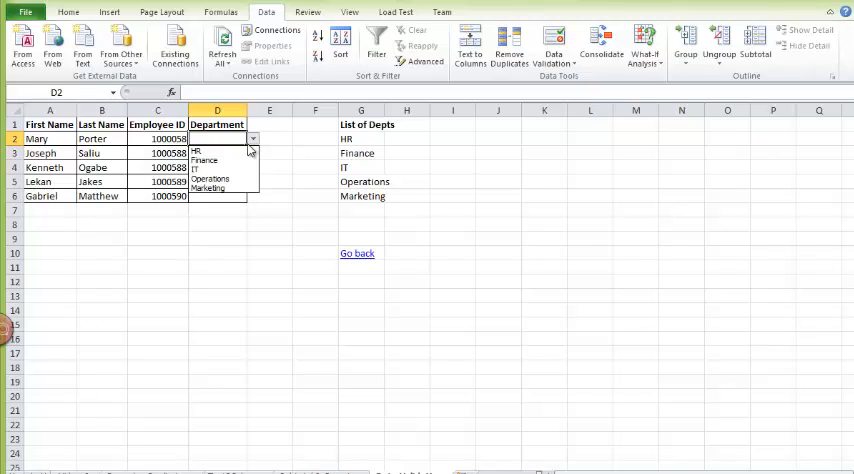
{"action": "mouse_move", "coordinate": [216, 170]}
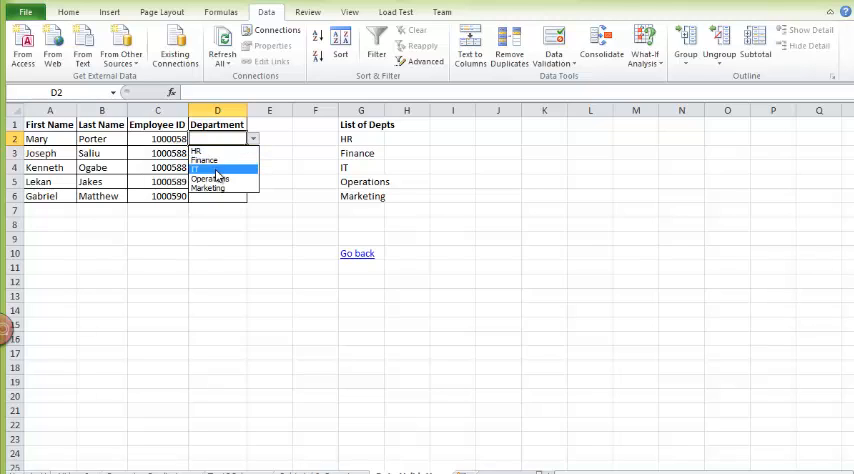
{"action": "mouse_move", "coordinate": [210, 188]}
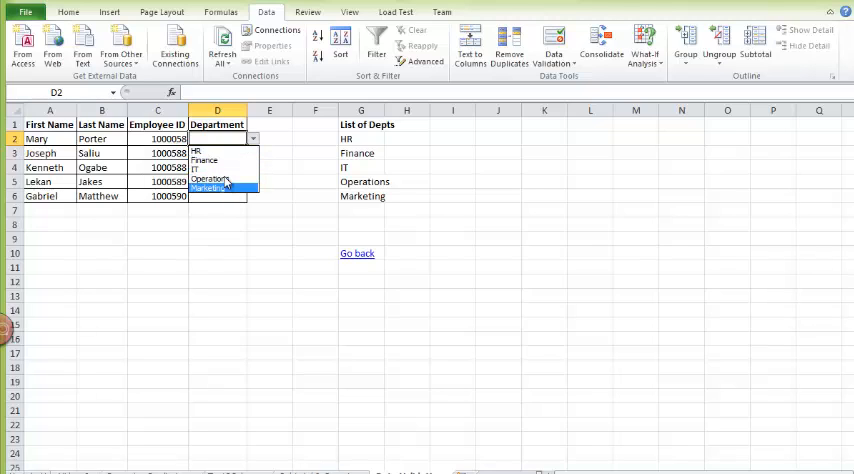
{"action": "left_click", "coordinate": [205, 166]}
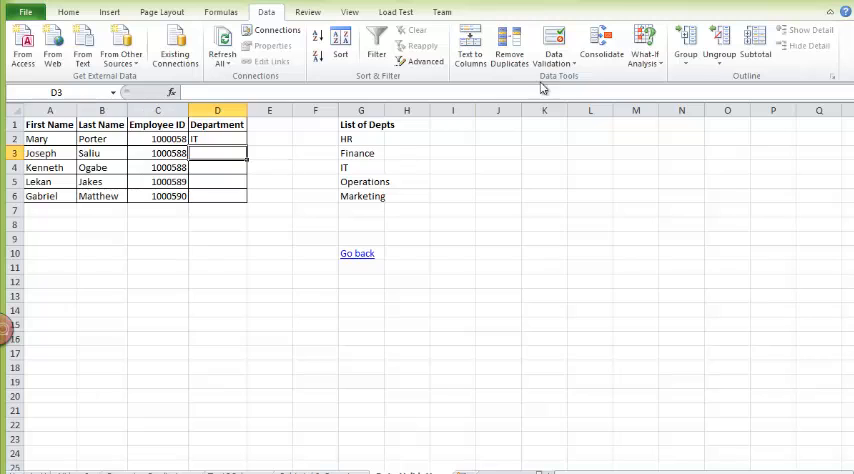
- Add list validation sourced from departments $G$2:$G$6 and pick Operations for Gabriel
{"action": "left_click", "coordinate": [553, 45]}
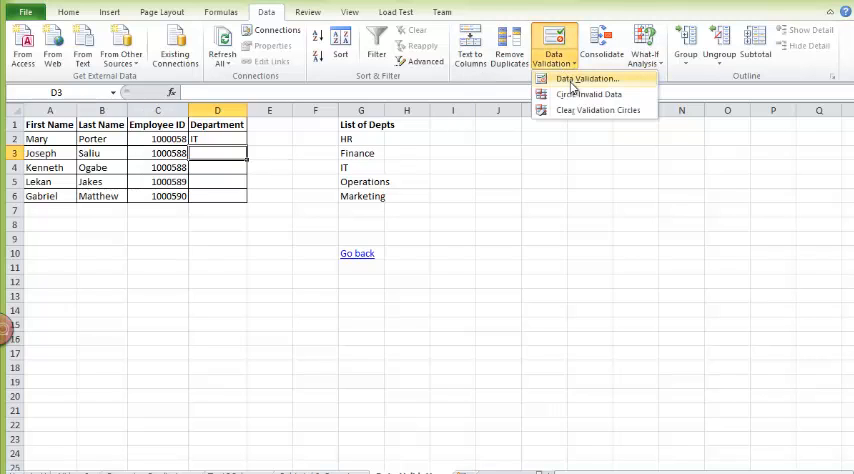
{"action": "left_click", "coordinate": [586, 78]}
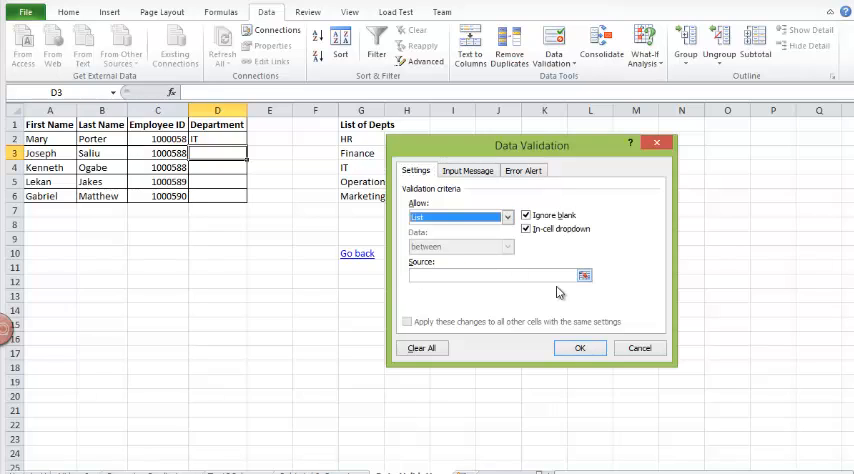
{"action": "left_click", "coordinate": [583, 275]}
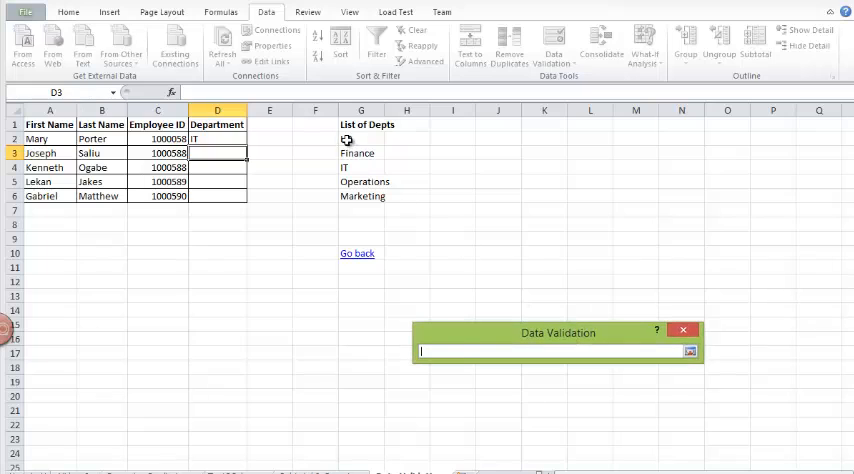
{"action": "left_click_drag", "start_coordinate": [361, 138], "coordinate": [361, 196]}
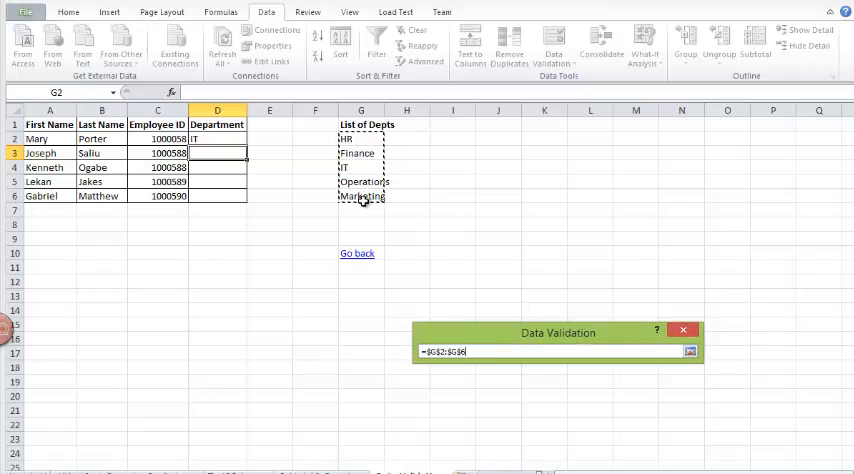
{"action": "left_click", "coordinate": [689, 351]}
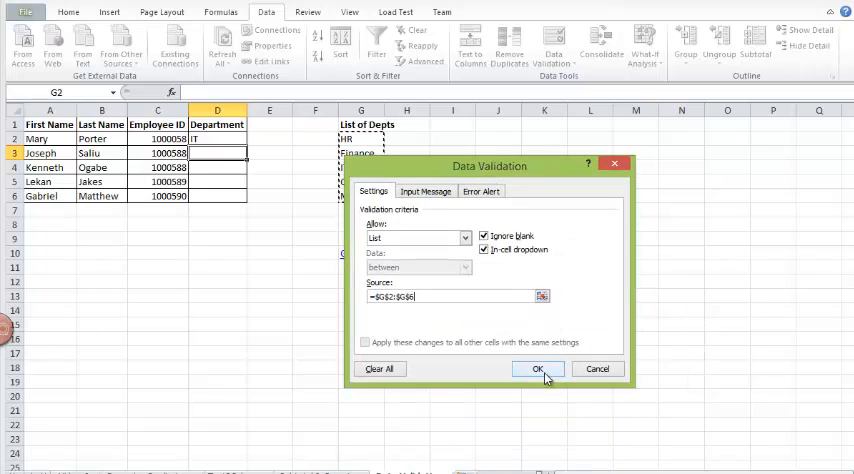
{"action": "left_click", "coordinate": [537, 369]}
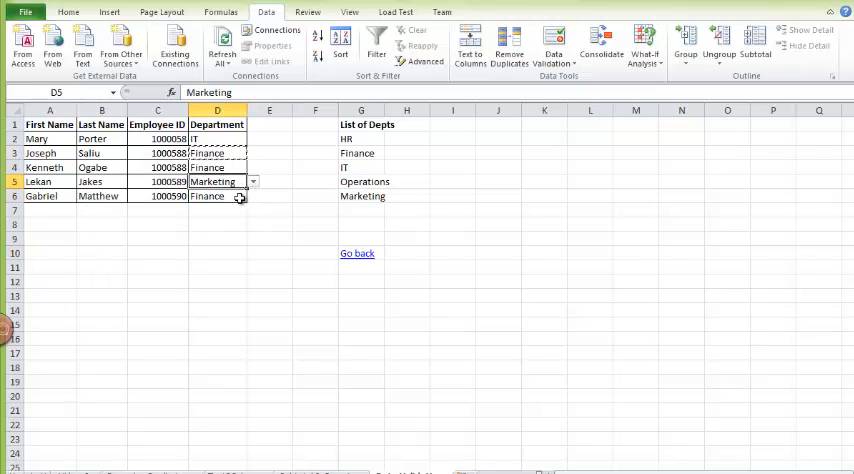
{"action": "left_click", "coordinate": [253, 195]}
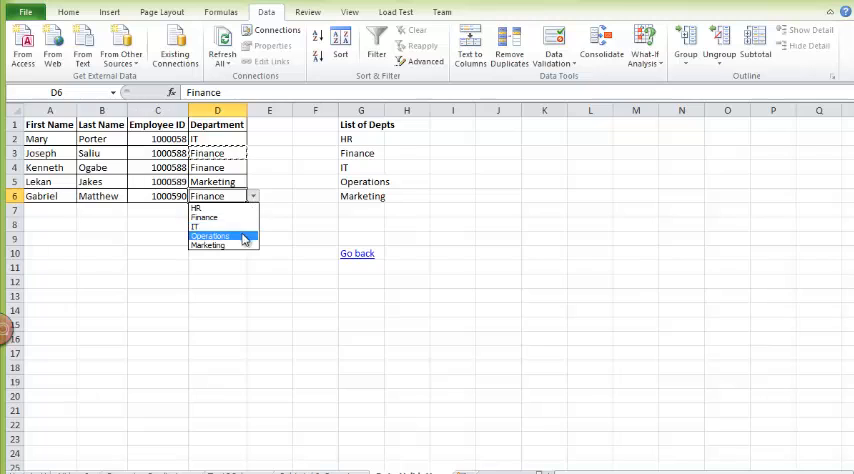
{"action": "left_click", "coordinate": [210, 236]}
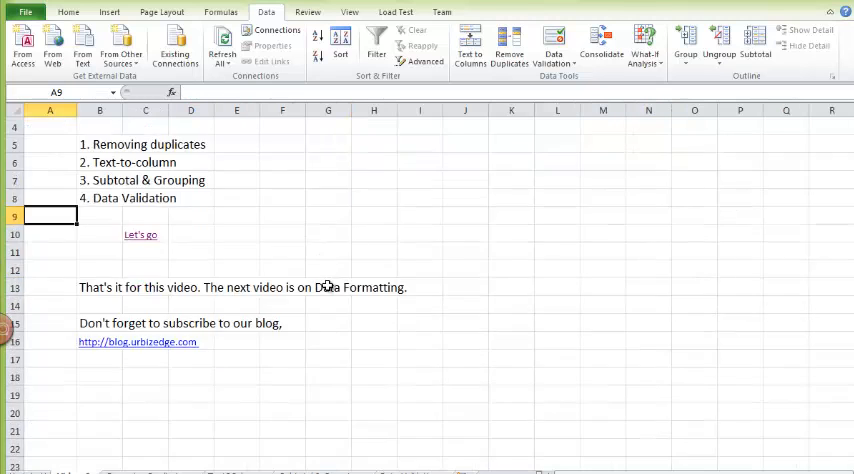
{"action": "mouse_move", "coordinate": [352, 368]}
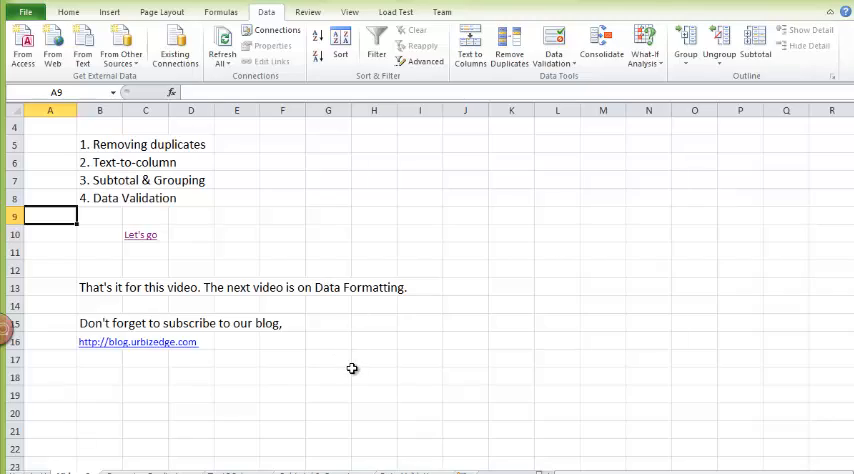